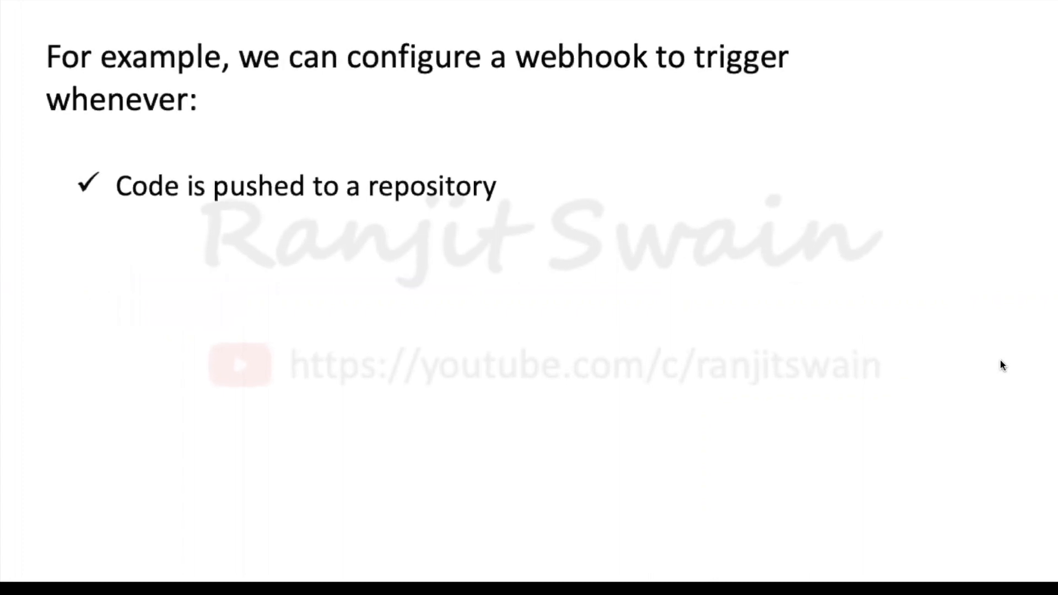
Step: Advance past the webhook trigger slide in the presentation
key("Right")
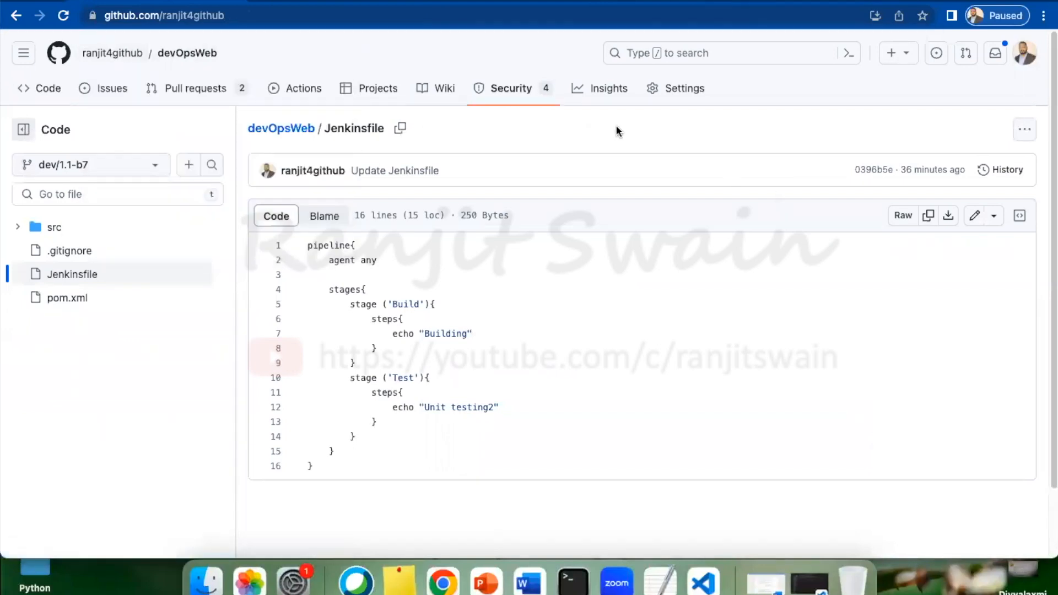
Step: Navigate from the profile's repository list to devOpsWeb's Settings > Webhooks page
left_click(112, 53)
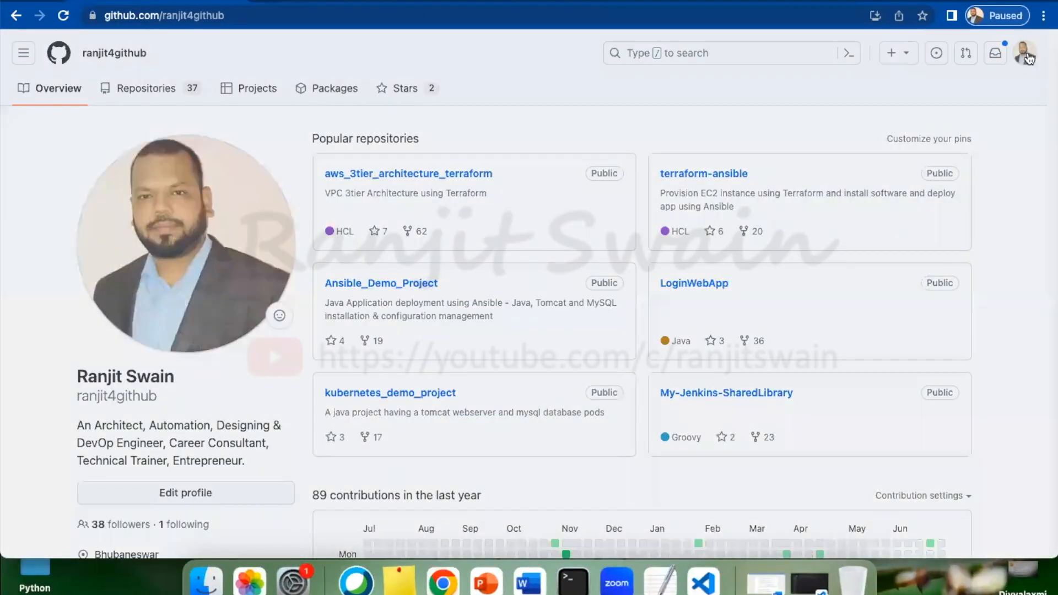
left_click(1022, 53)
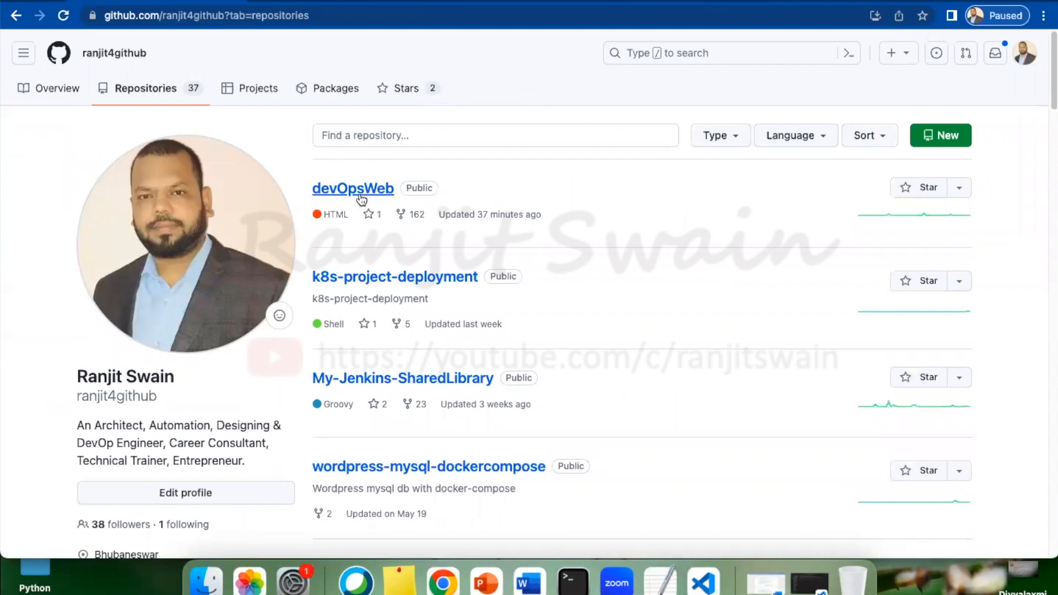
mouse_move(352, 193)
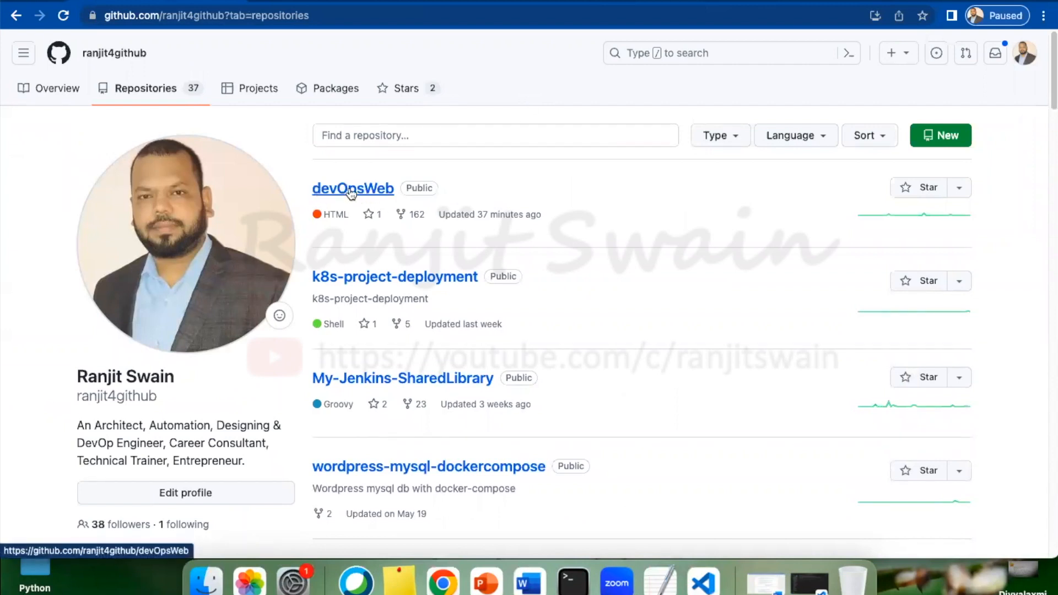
mouse_move(362, 200)
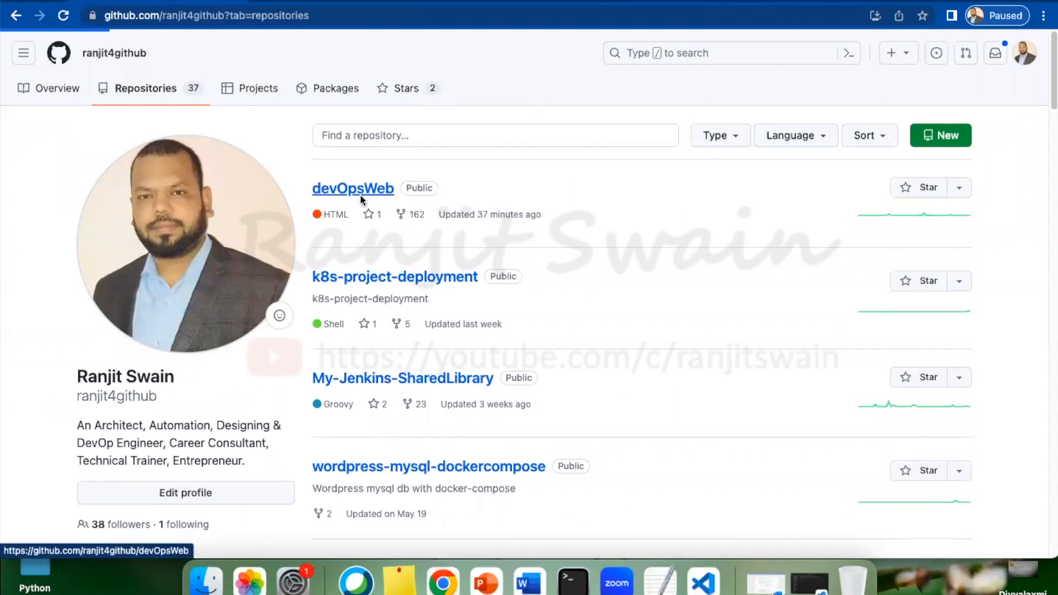
left_click(352, 188)
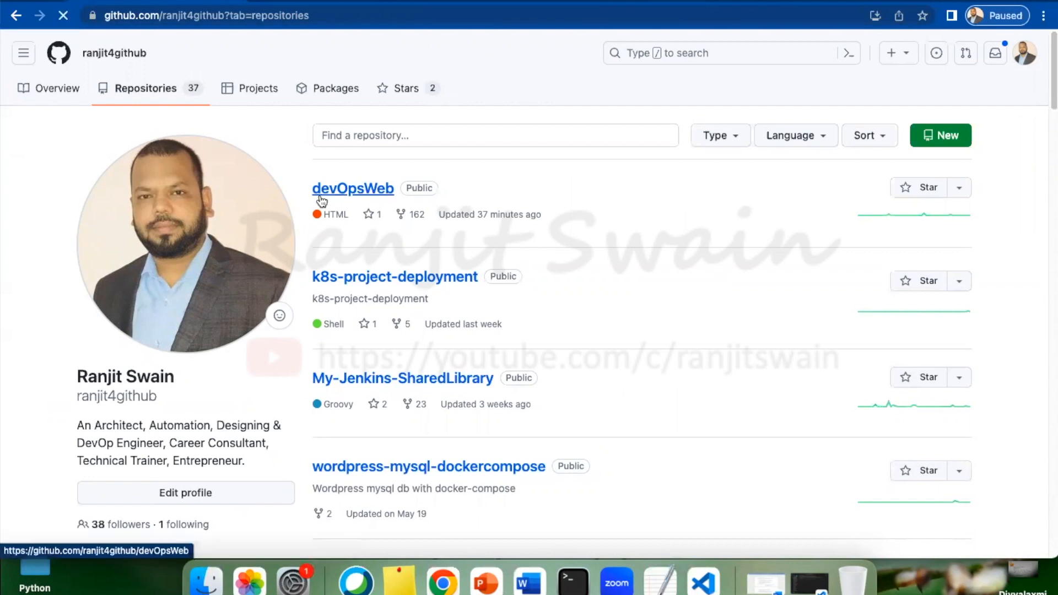
left_click(352, 189)
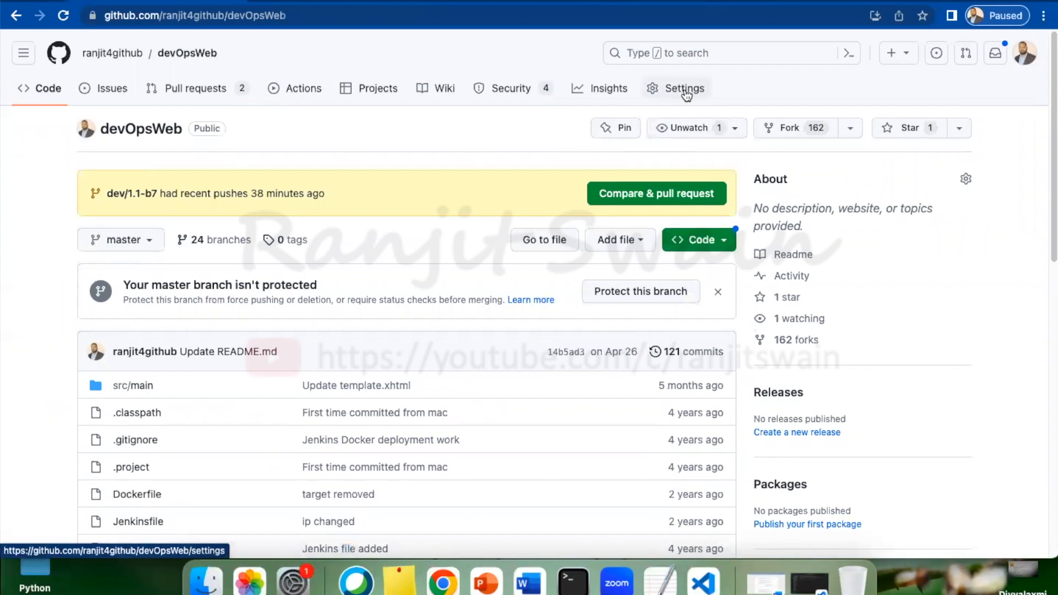
left_click(684, 89)
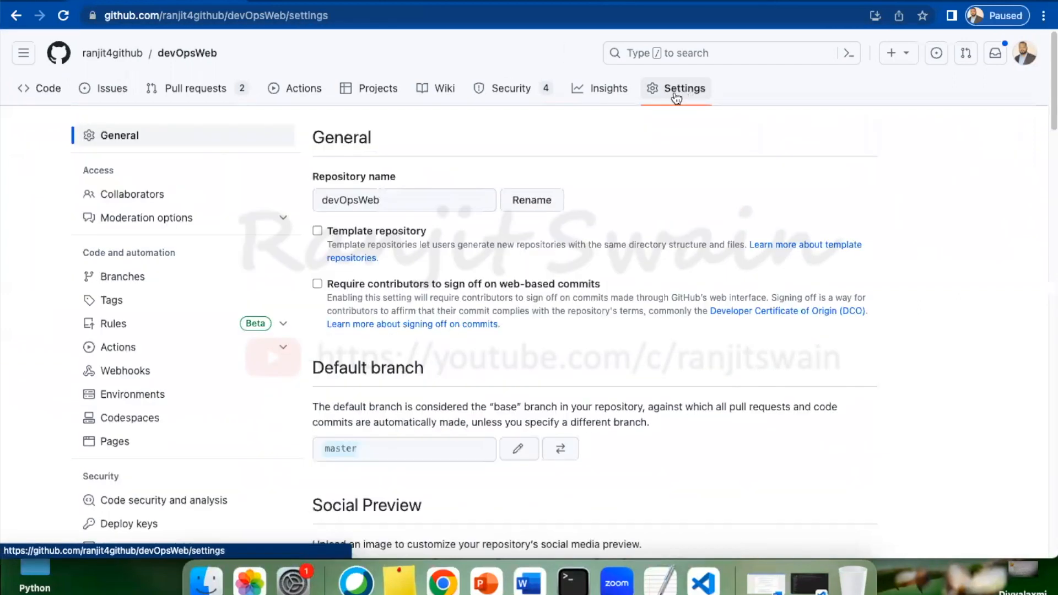
mouse_move(125, 371)
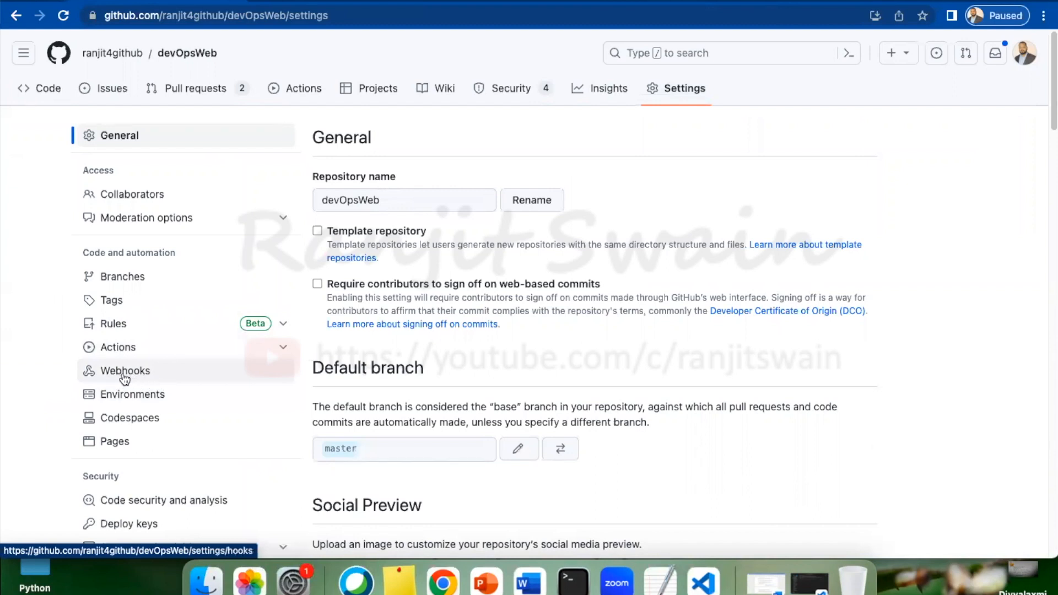
mouse_move(135, 377)
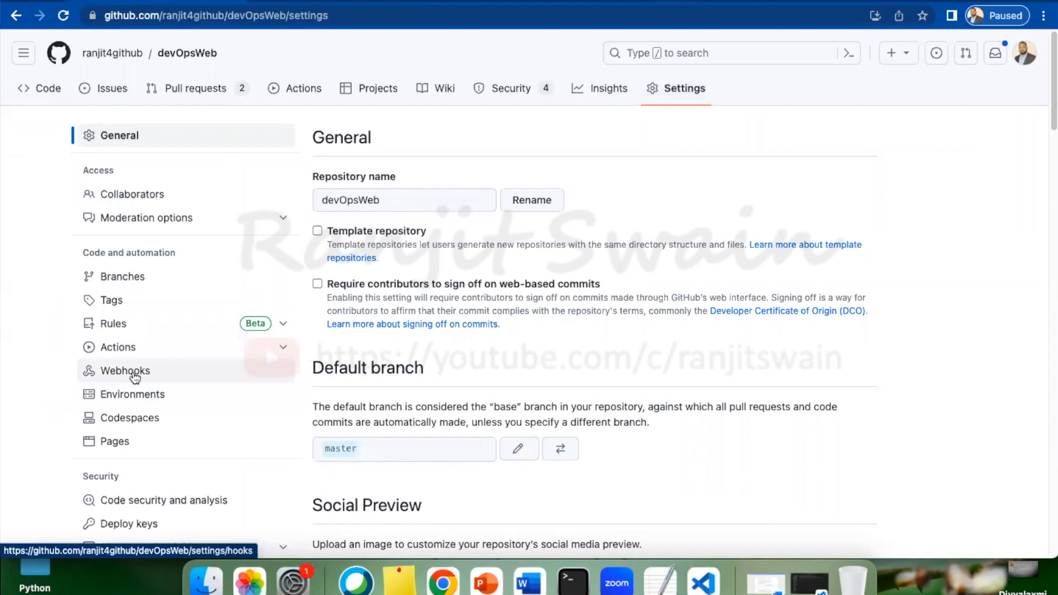
left_click(125, 371)
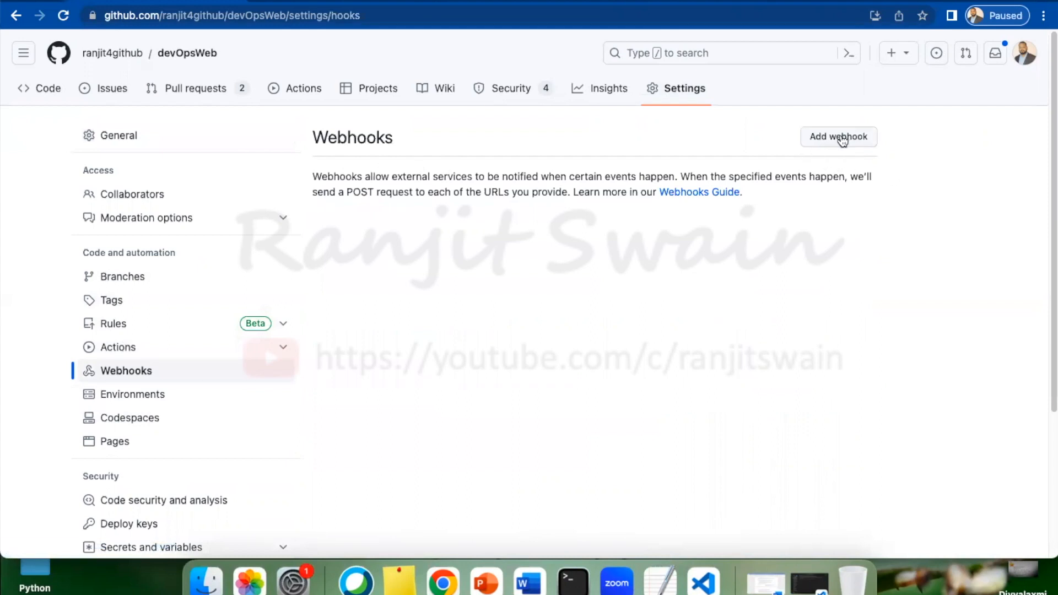
left_click(839, 136)
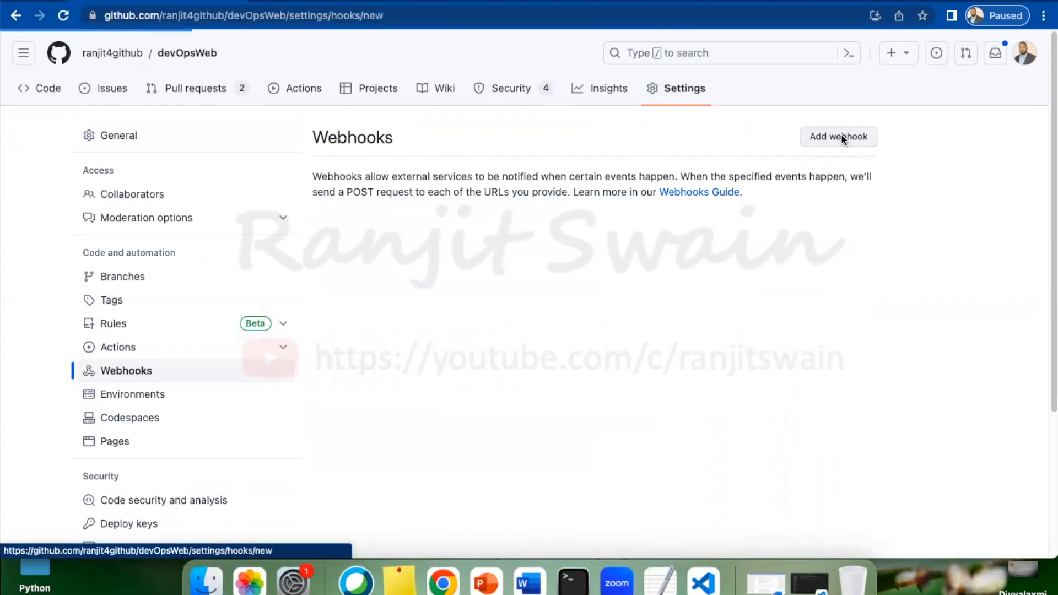
left_click(839, 136)
type("http://13.233.173.217:8080/")
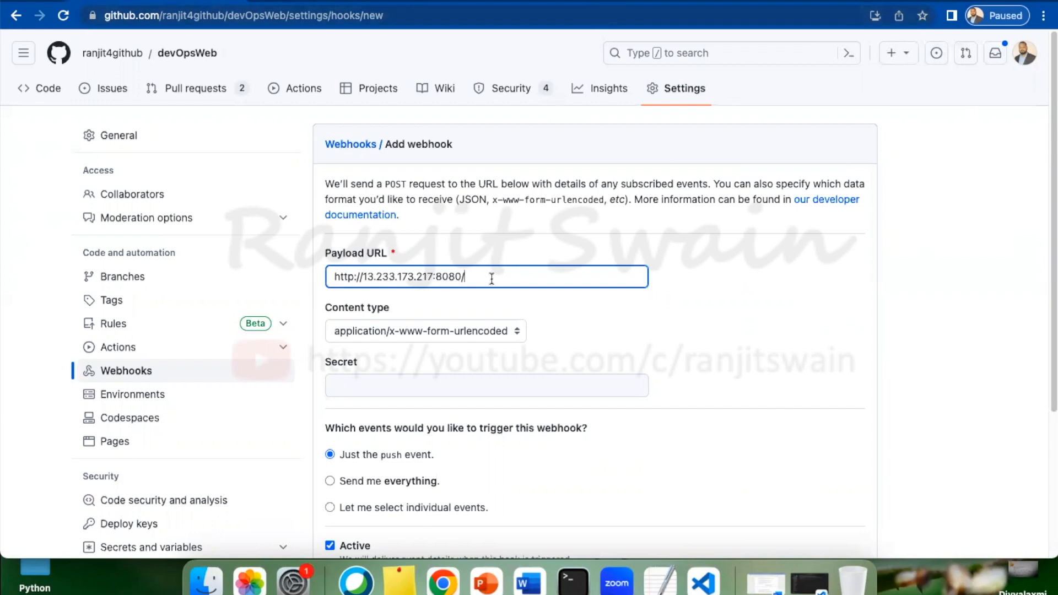
type("gi")
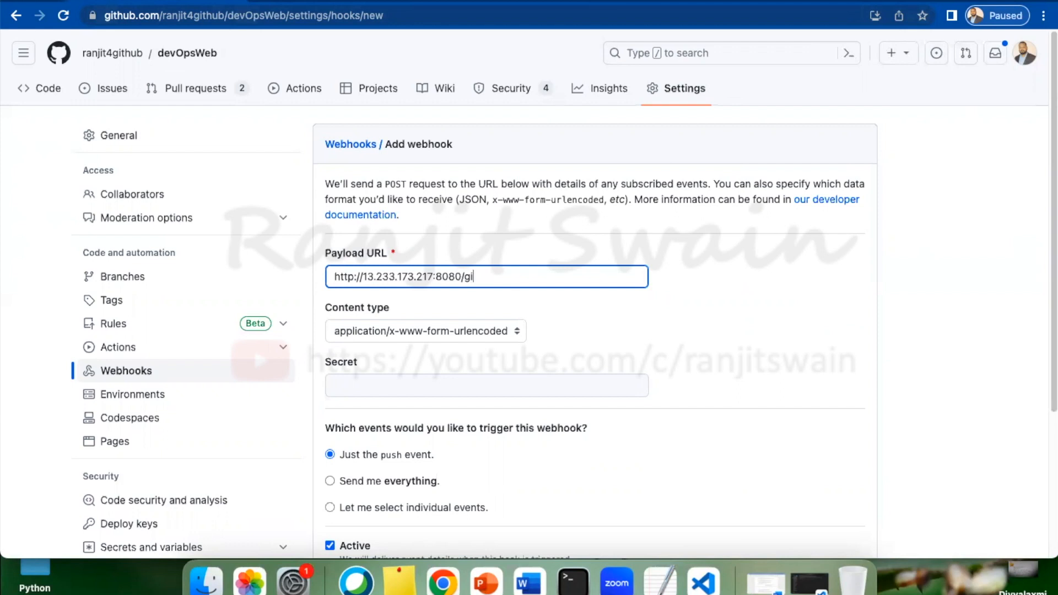
type("thub")
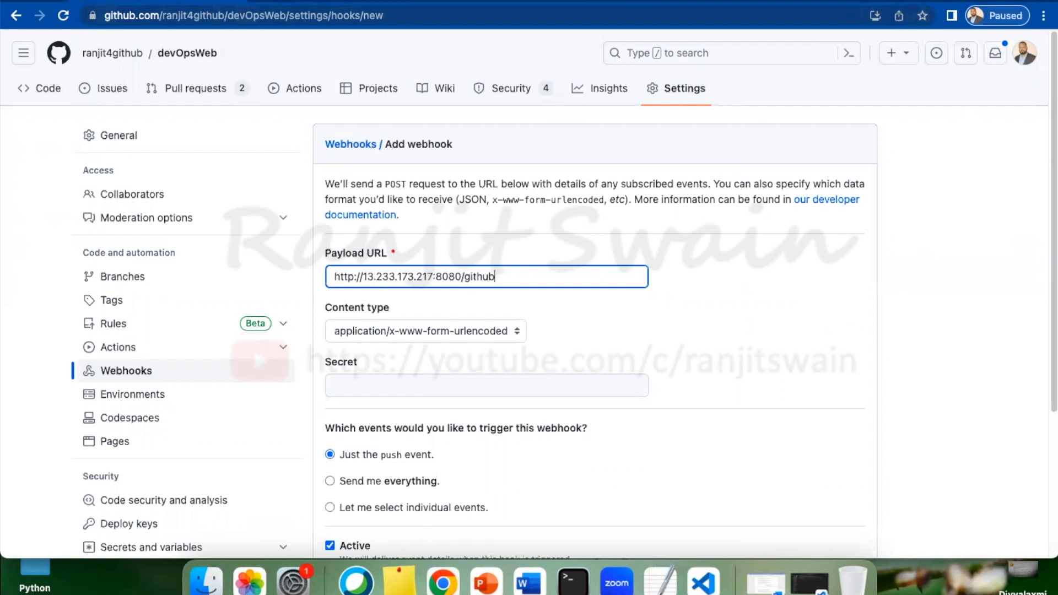
type("-webh")
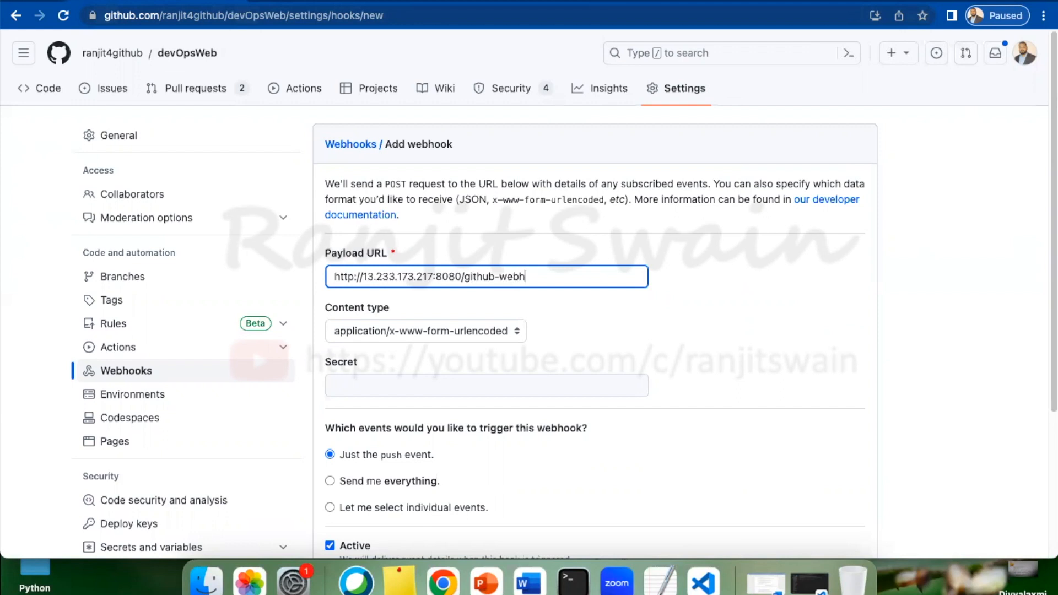
type("ook/")
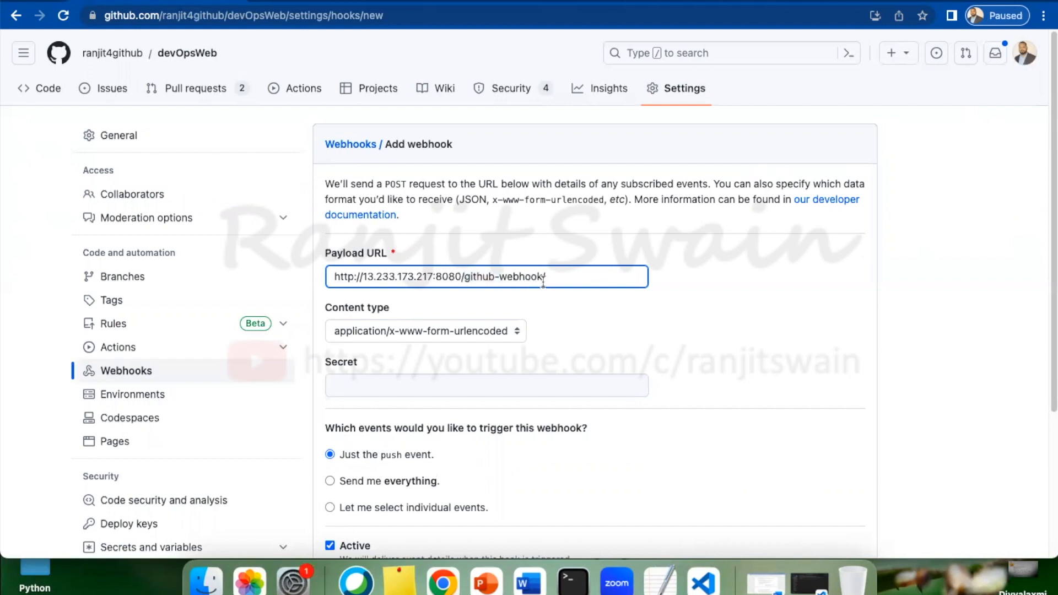
scroll("down", 3)
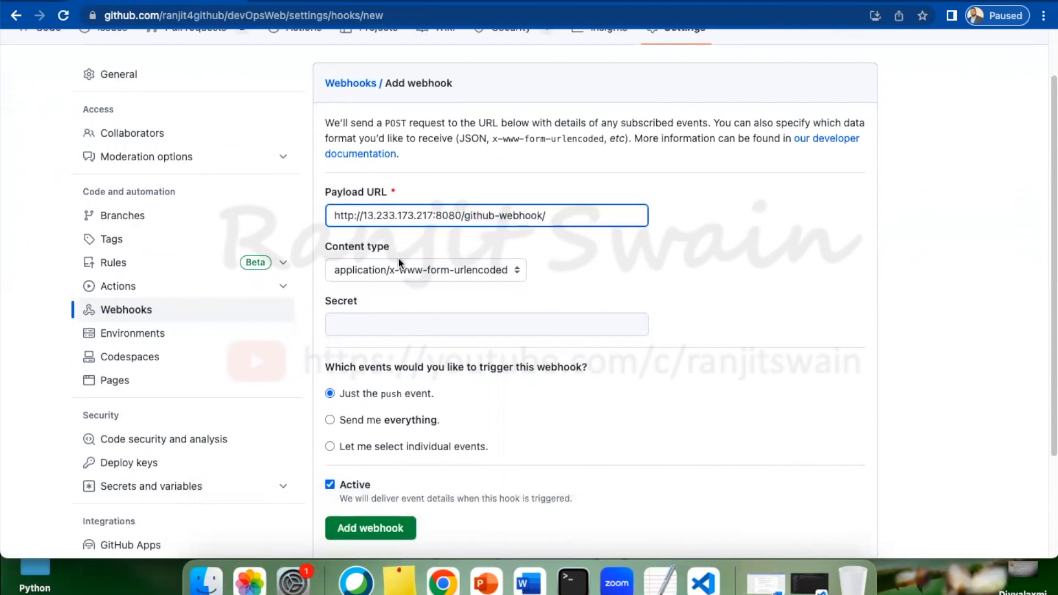
mouse_move(460, 281)
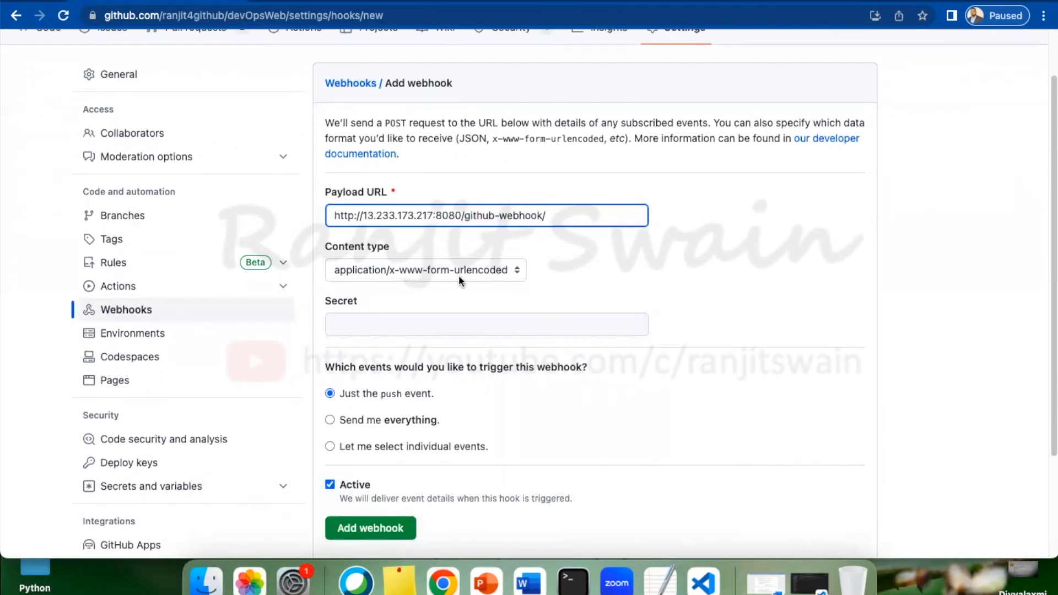
scroll("down", 3)
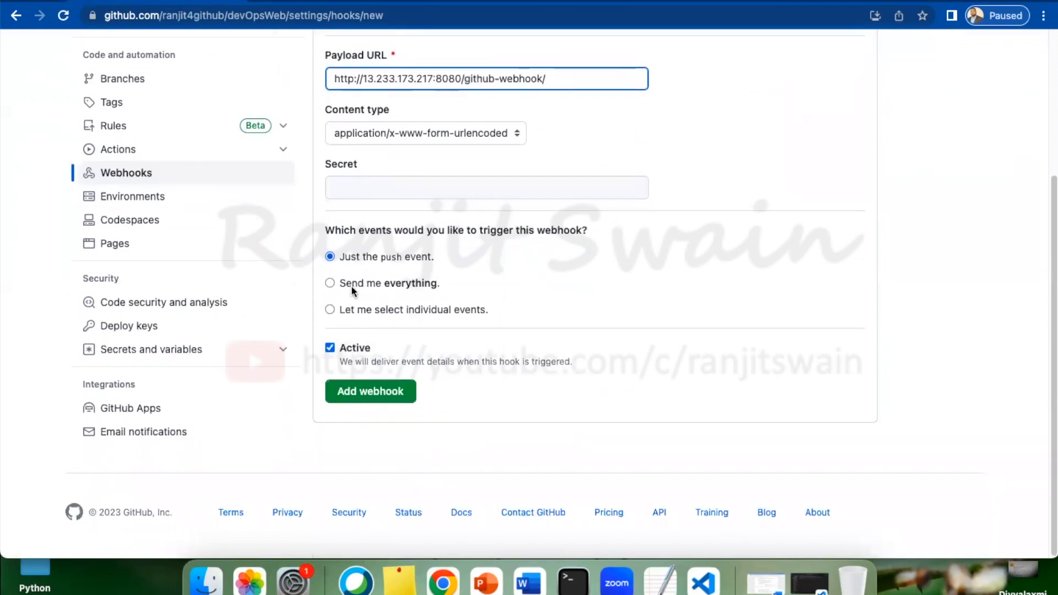
left_click(330, 283)
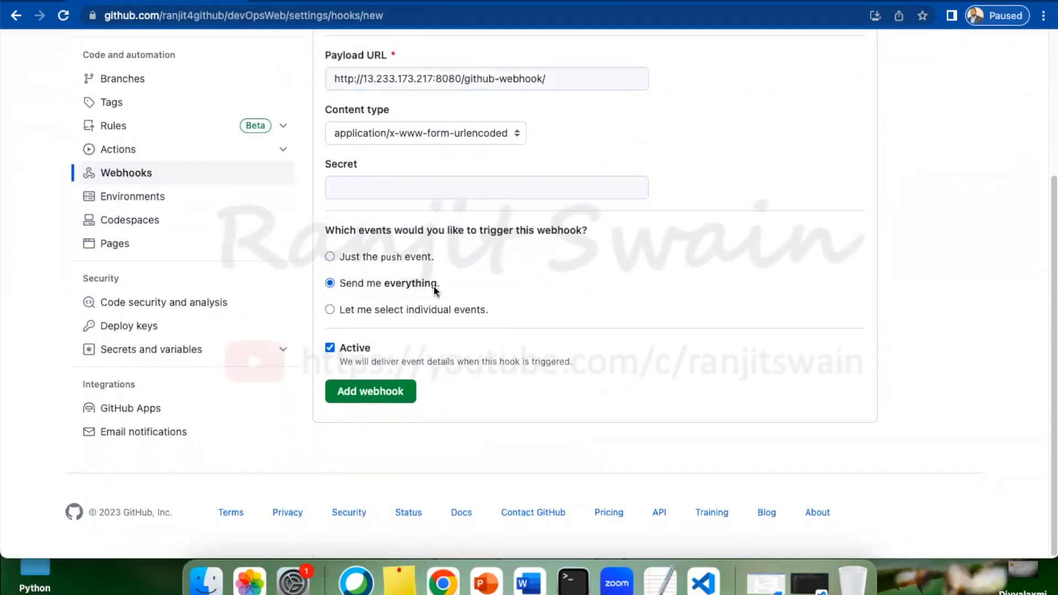
mouse_move(429, 295)
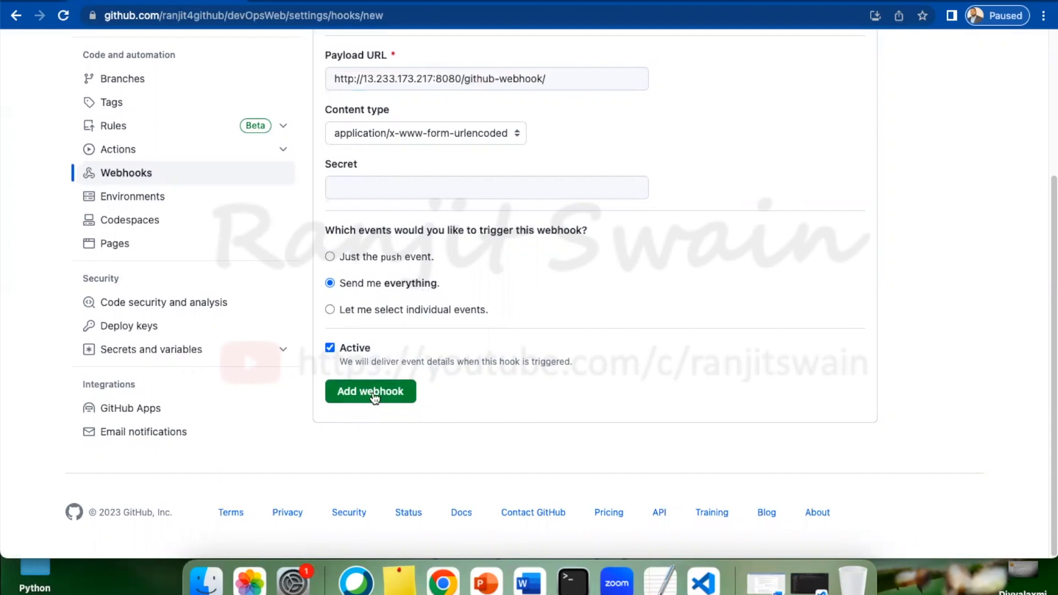
left_click(373, 397)
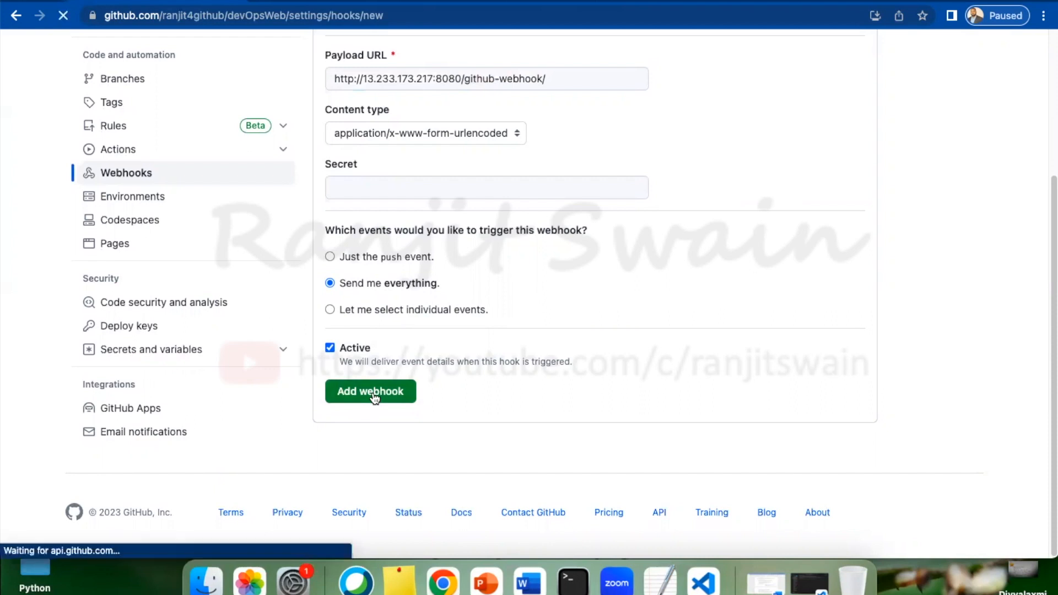
Step: Confirm the new all-events webhook is listed under devOpsWeb's webhooks
left_click(370, 392)
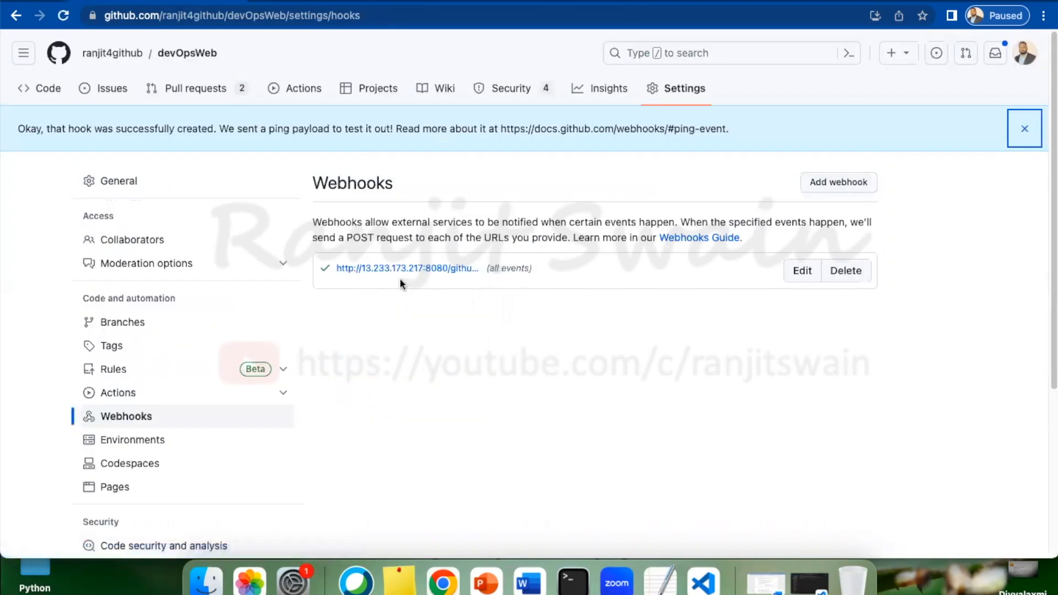
mouse_move(440, 281)
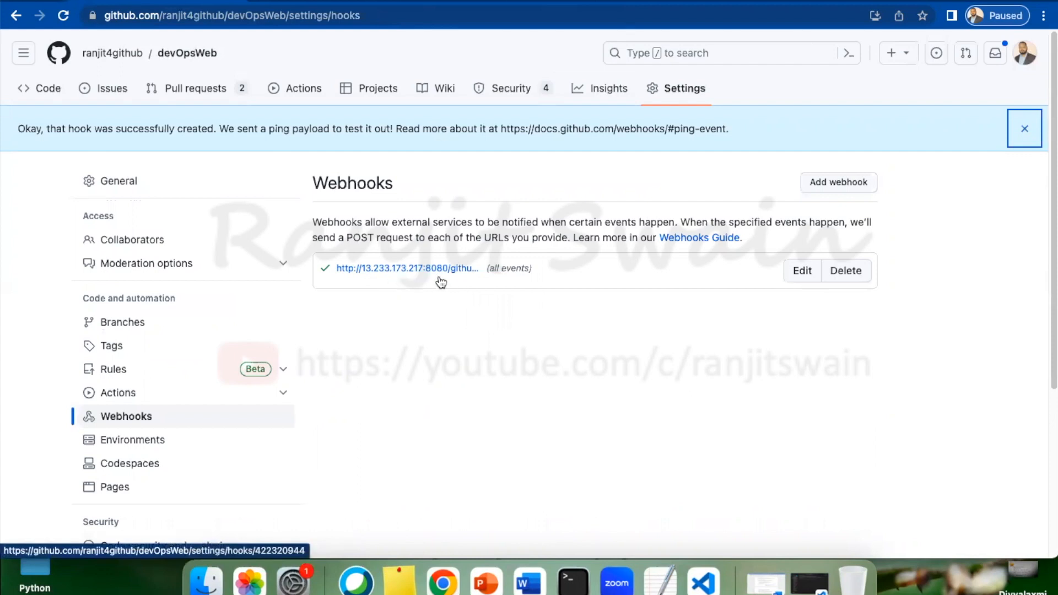
mouse_move(323, 276)
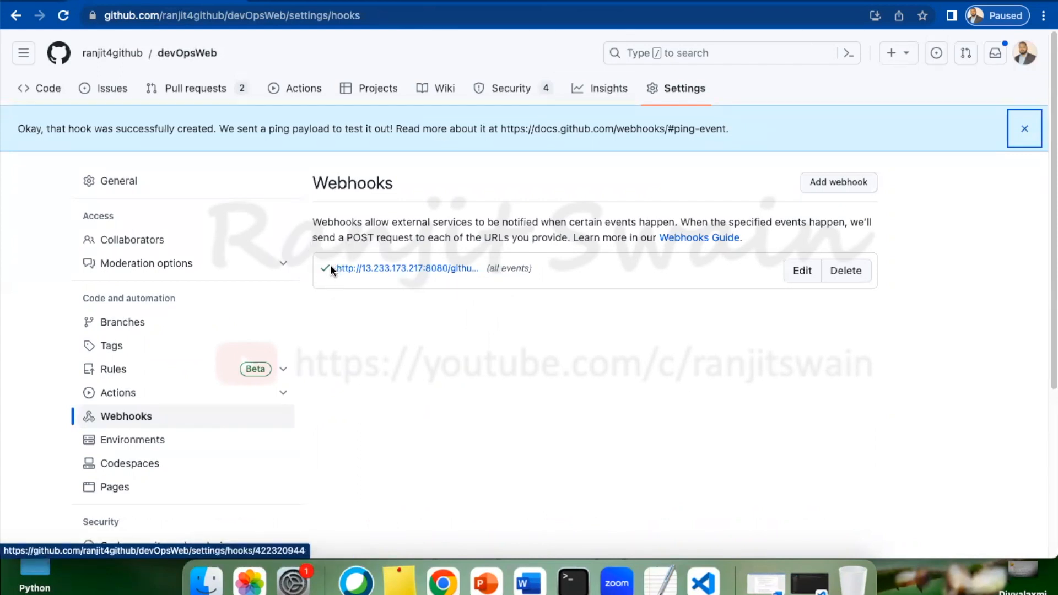
mouse_move(396, 334)
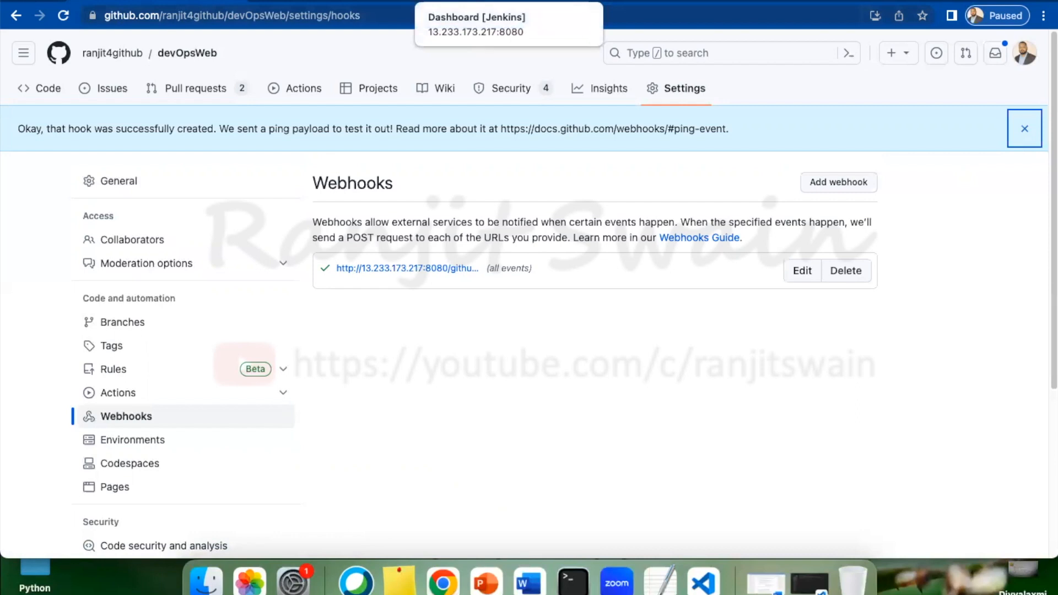
mouse_move(389, 313)
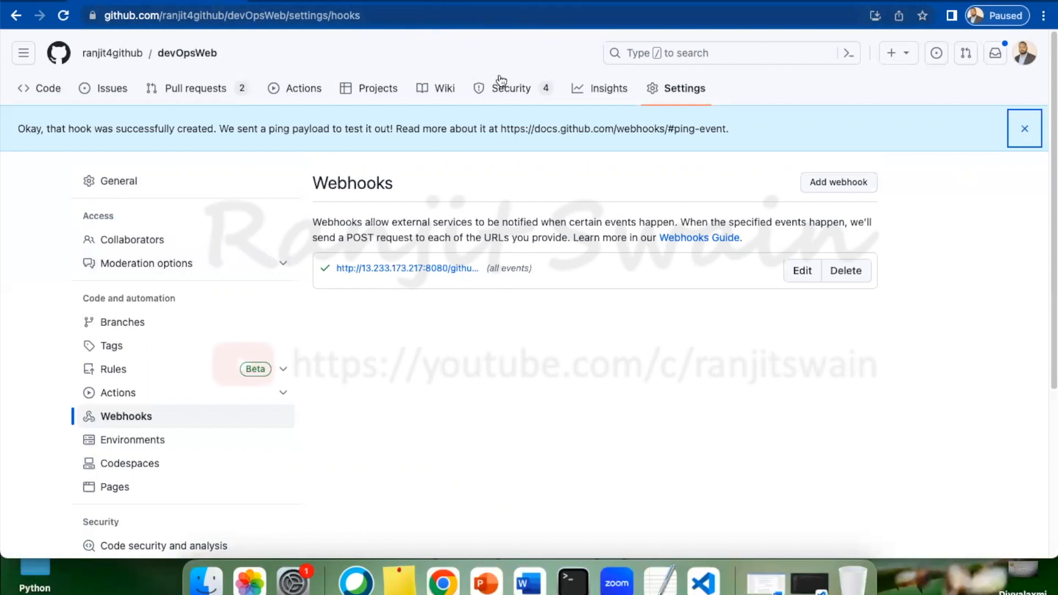
mouse_move(543, 52)
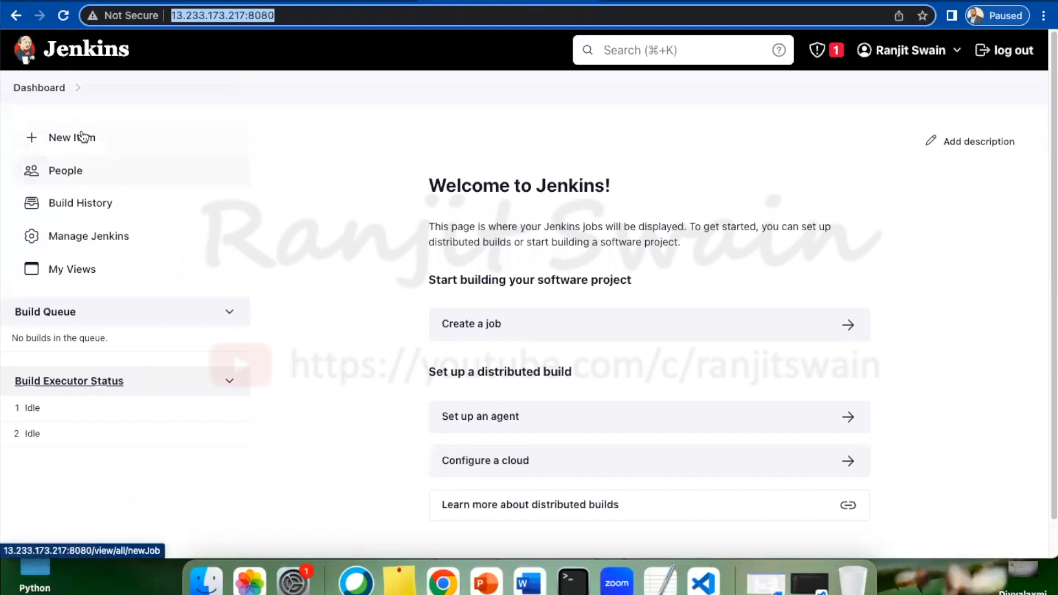
Step: Create a Jenkins Pipeline item named pipelineJob
left_click(72, 138)
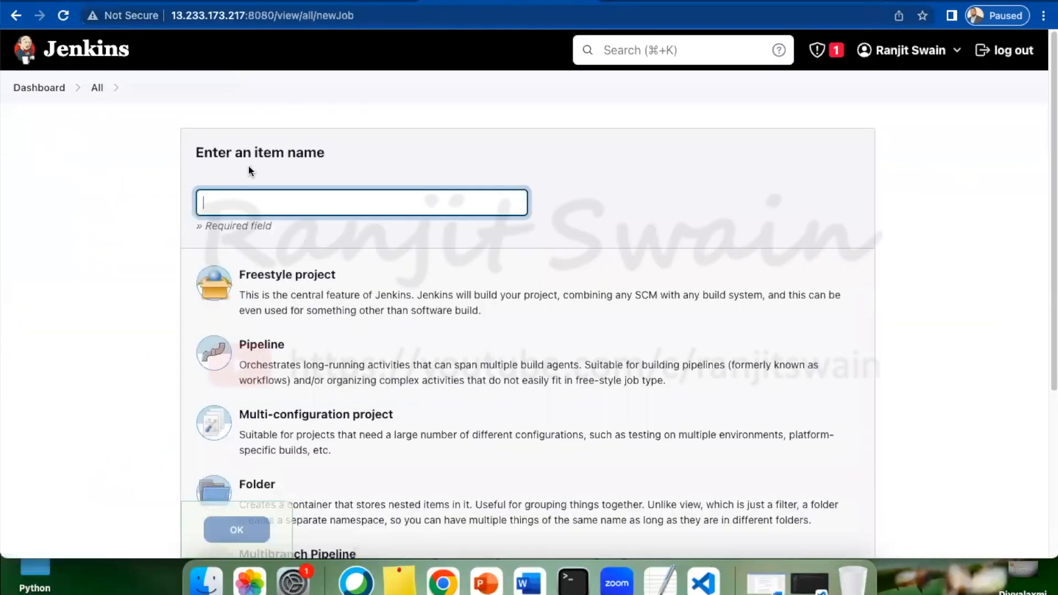
type("pipelineJob")
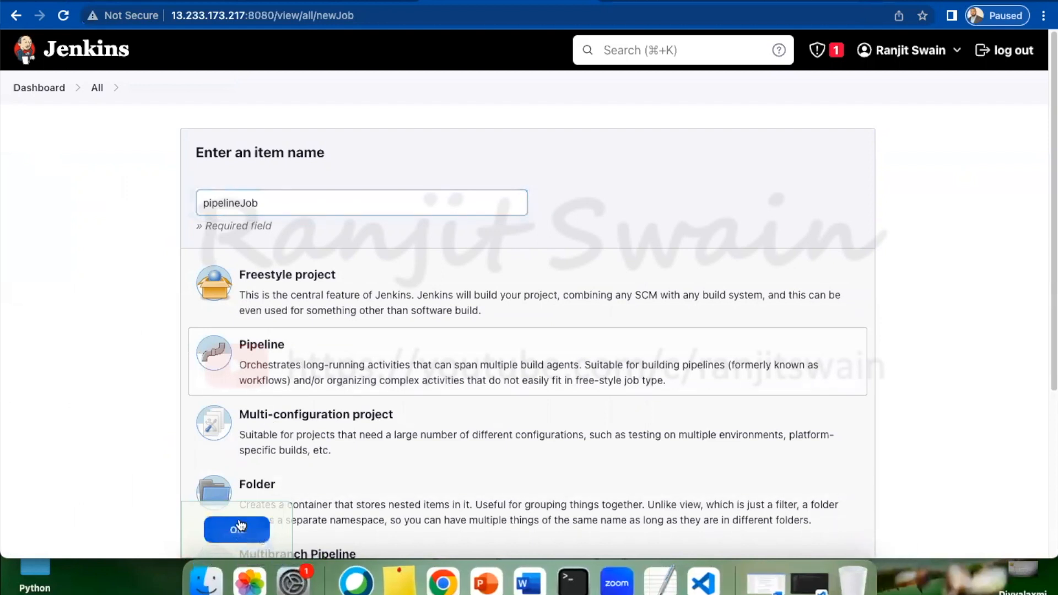
left_click(236, 530)
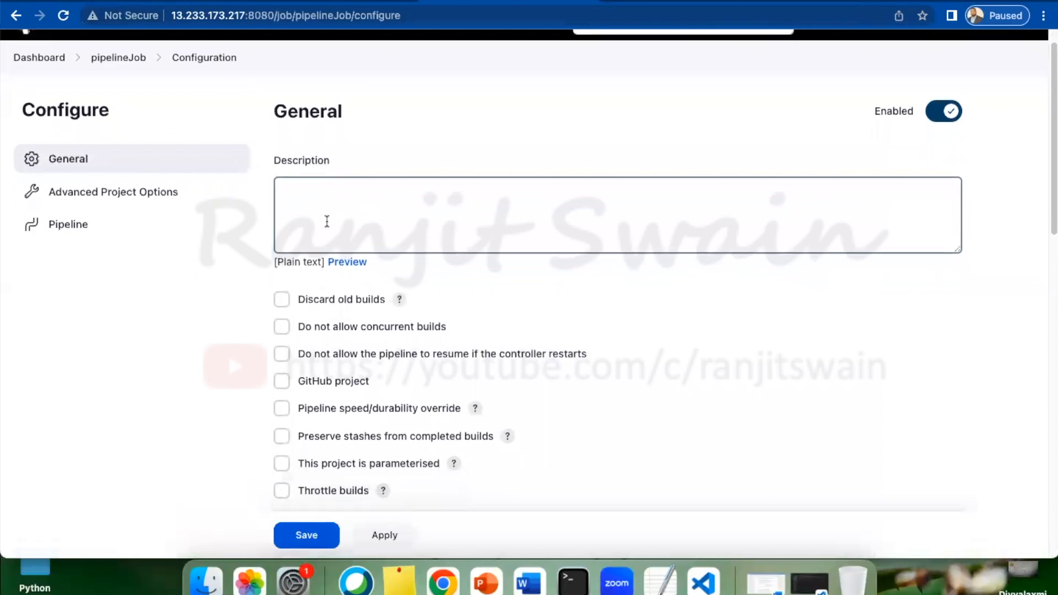
Step: Enable 'GitHub hook trigger for GITScm polling' under pipelineJob's Build Triggers
scroll("down", 3)
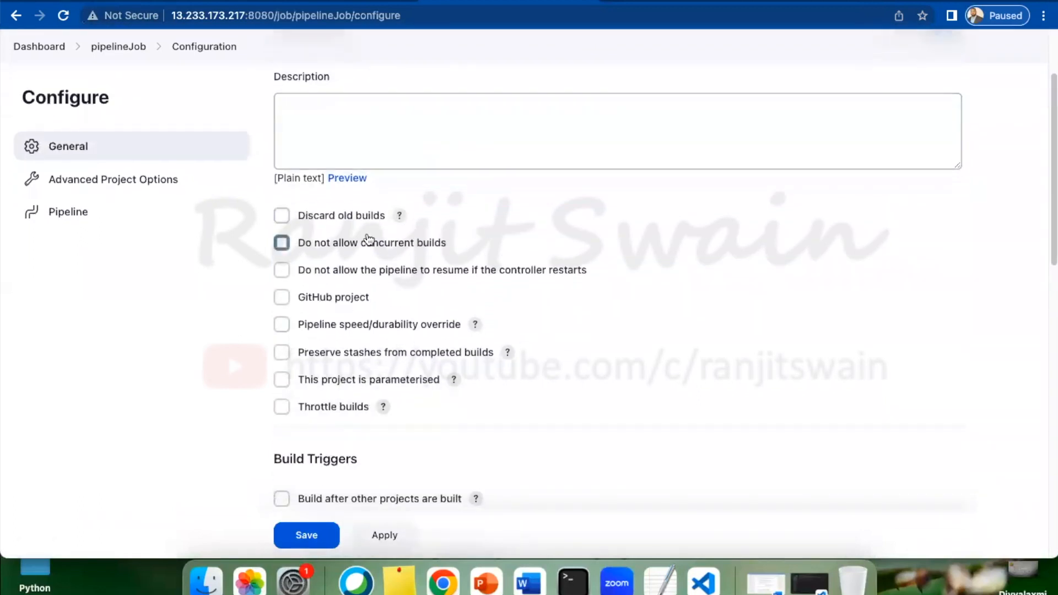
scroll("down", 3)
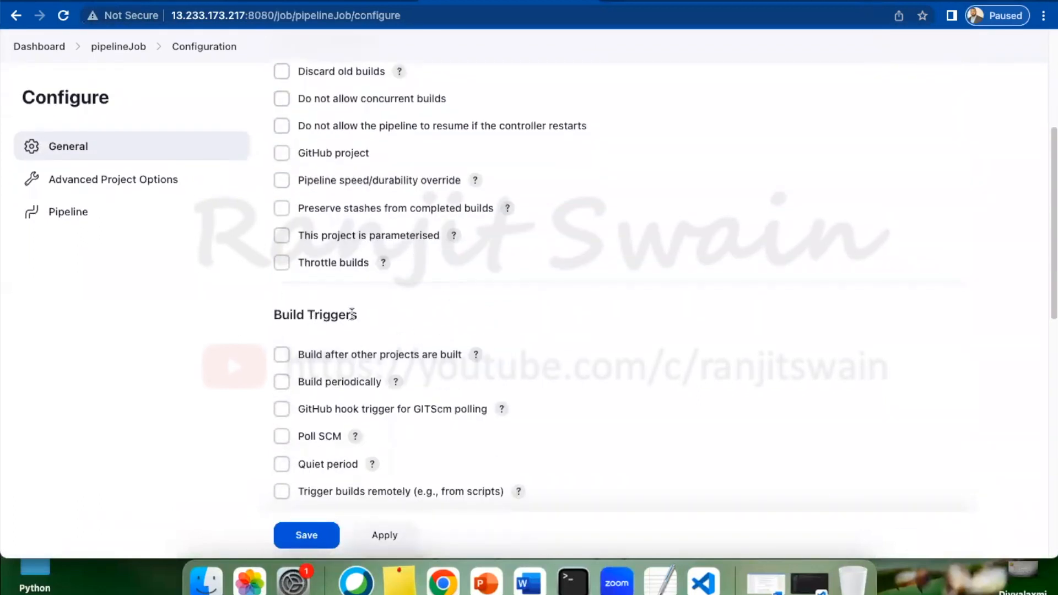
scroll("down", 3)
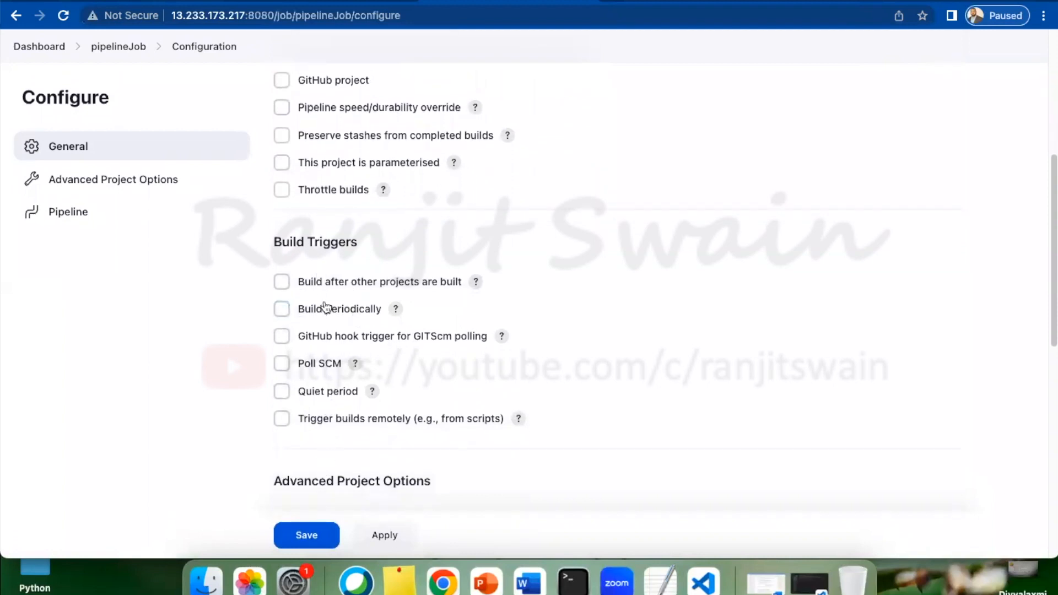
mouse_move(562, 436)
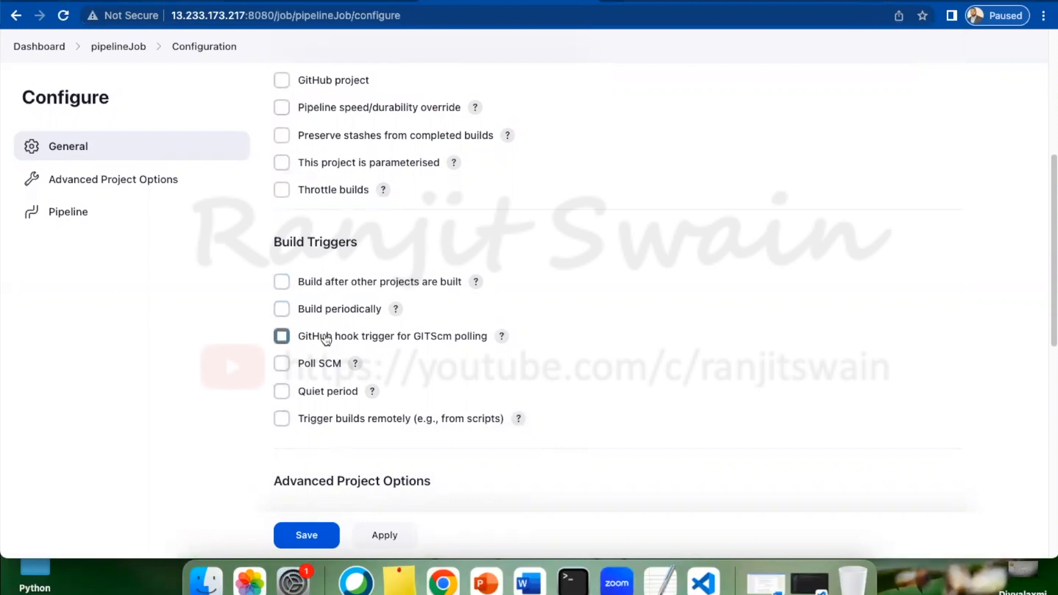
mouse_move(409, 340)
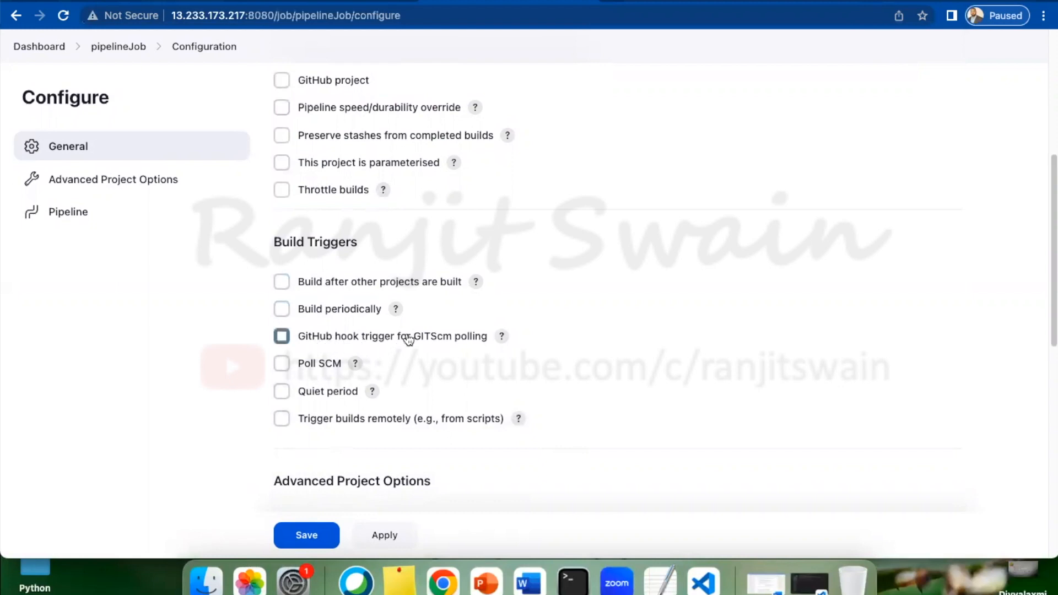
mouse_move(476, 344)
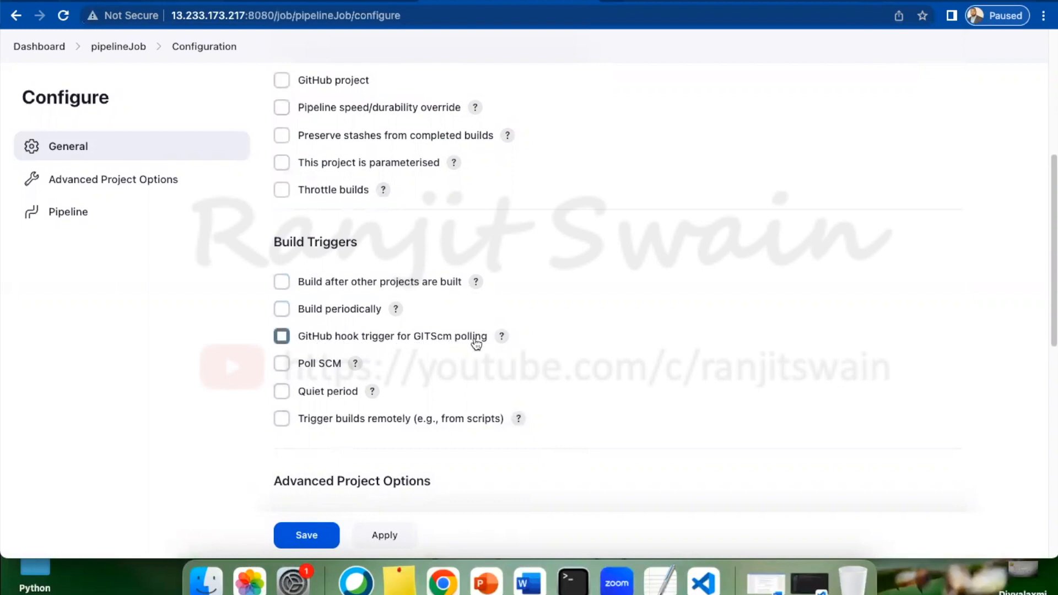
left_click(282, 336)
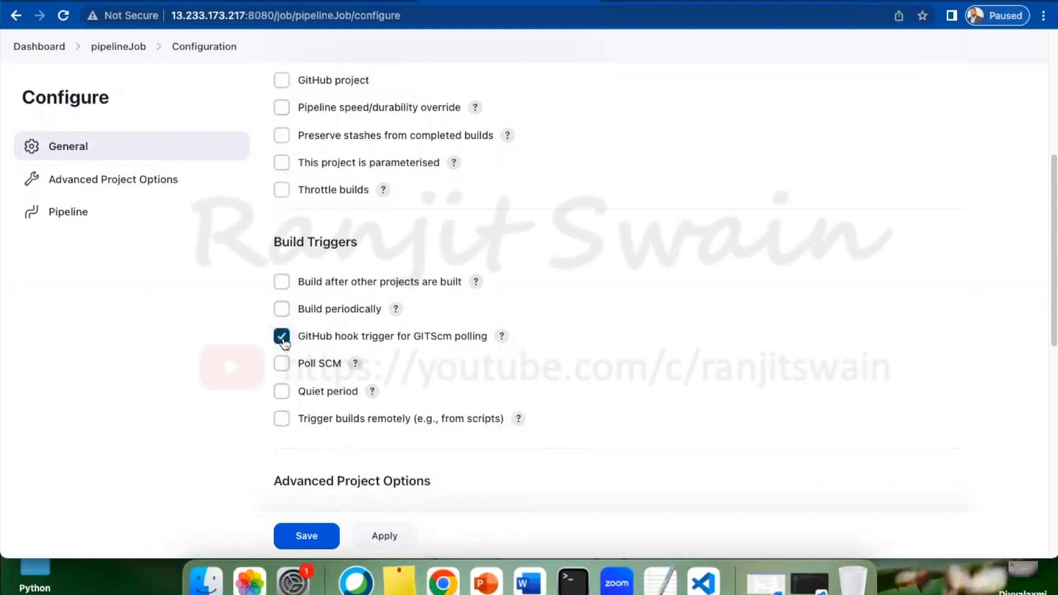
scroll("down", 3)
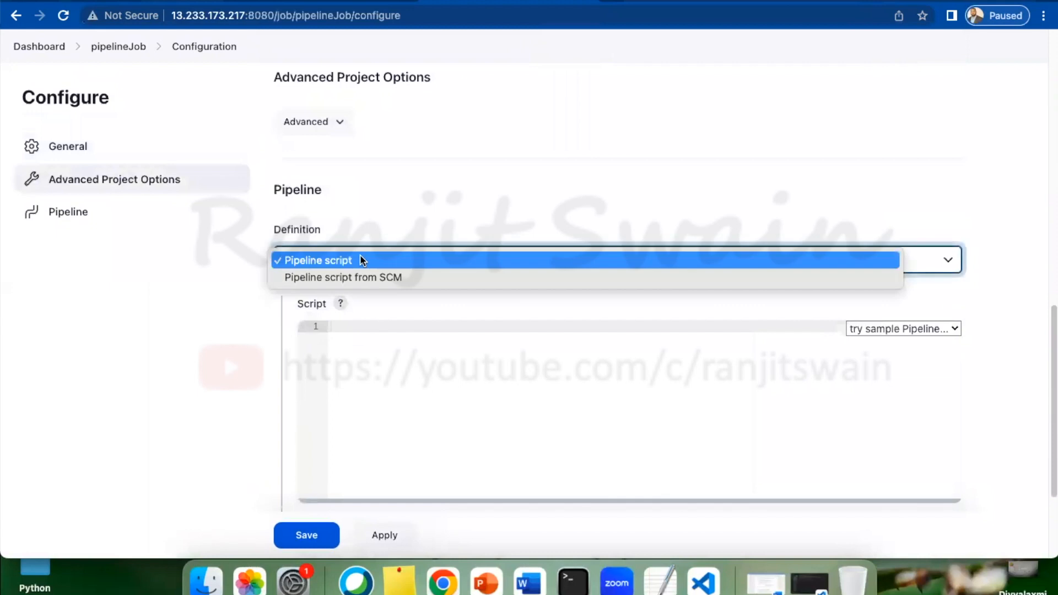
Step: Set the pipeline Definition to 'Pipeline script from SCM' with Git as SCM
left_click(343, 277)
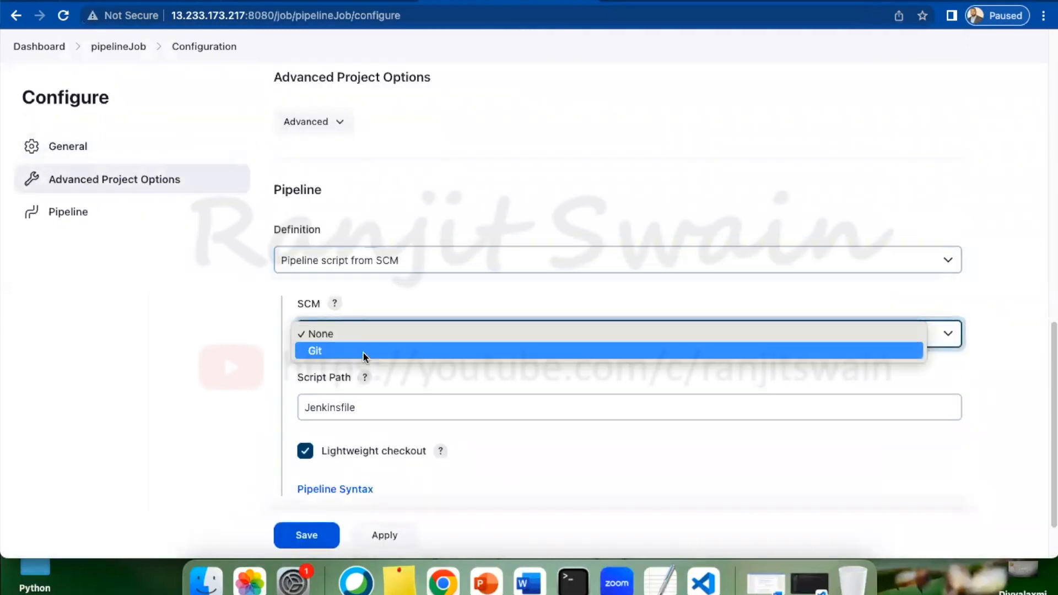
left_click(314, 351)
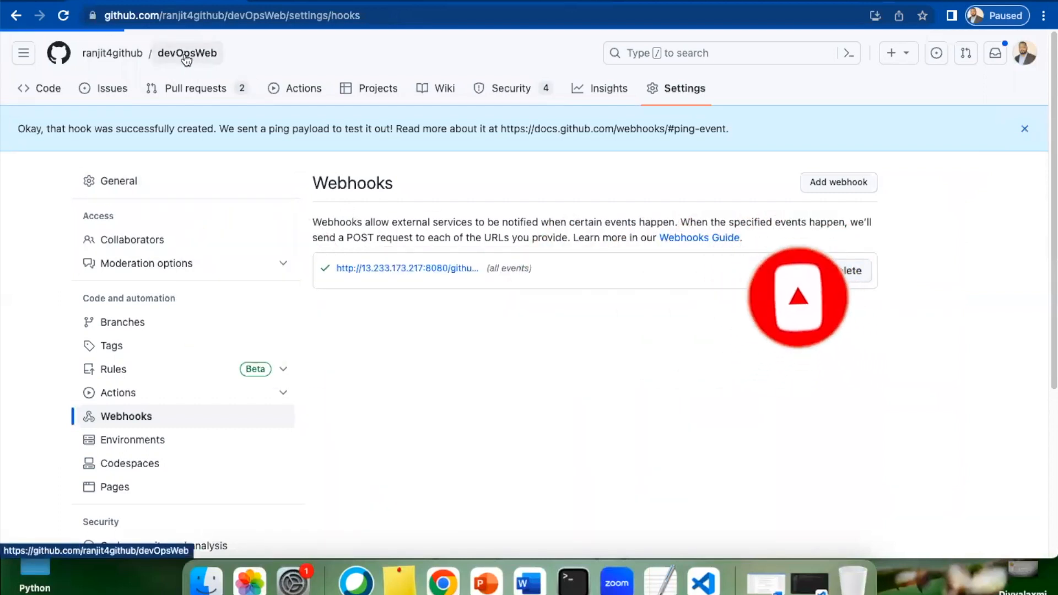
left_click(188, 53)
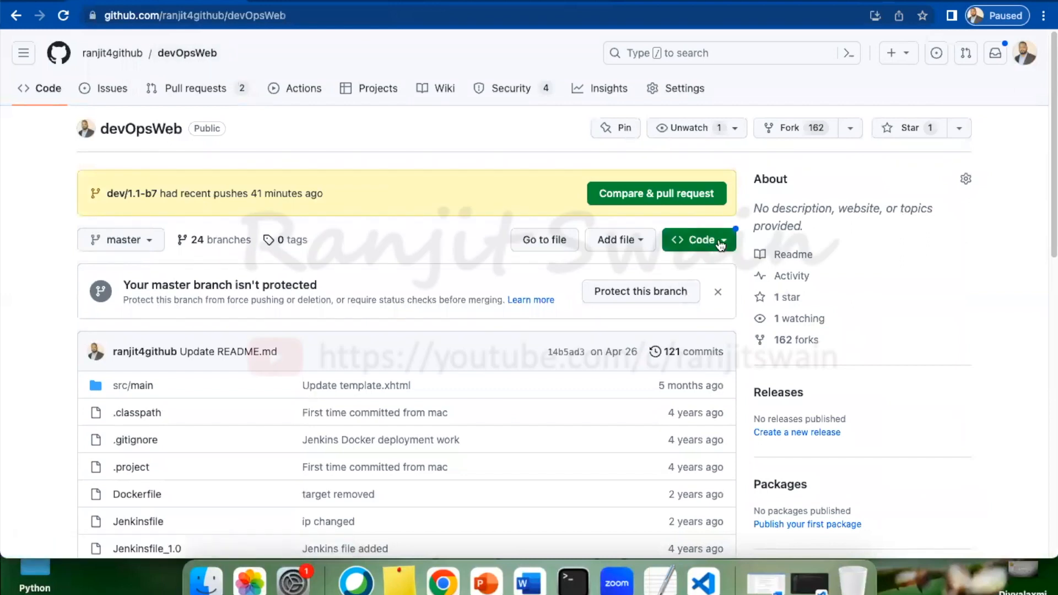
left_click(697, 239)
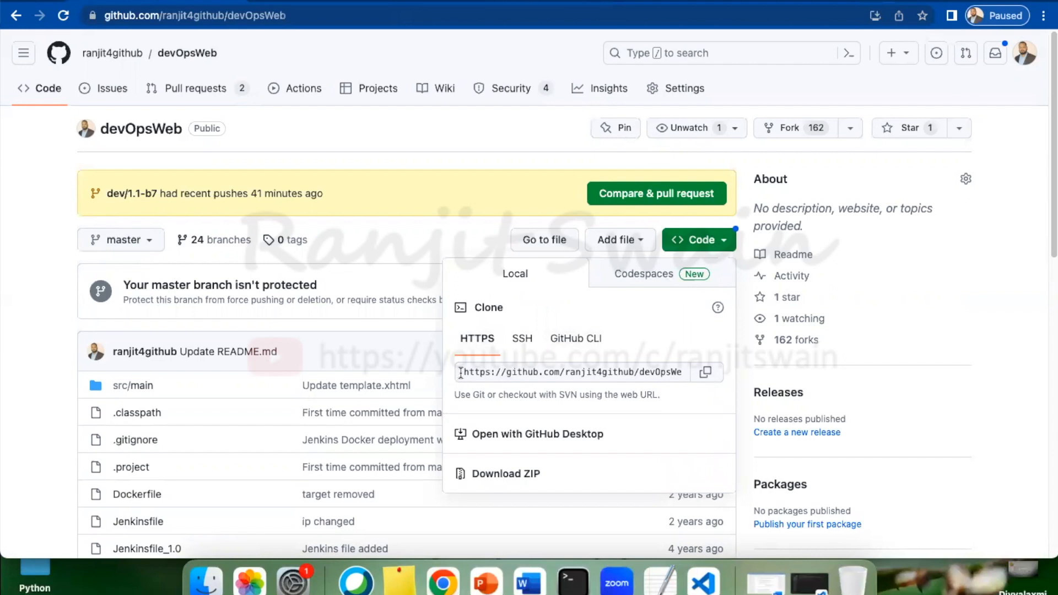
left_click(707, 372)
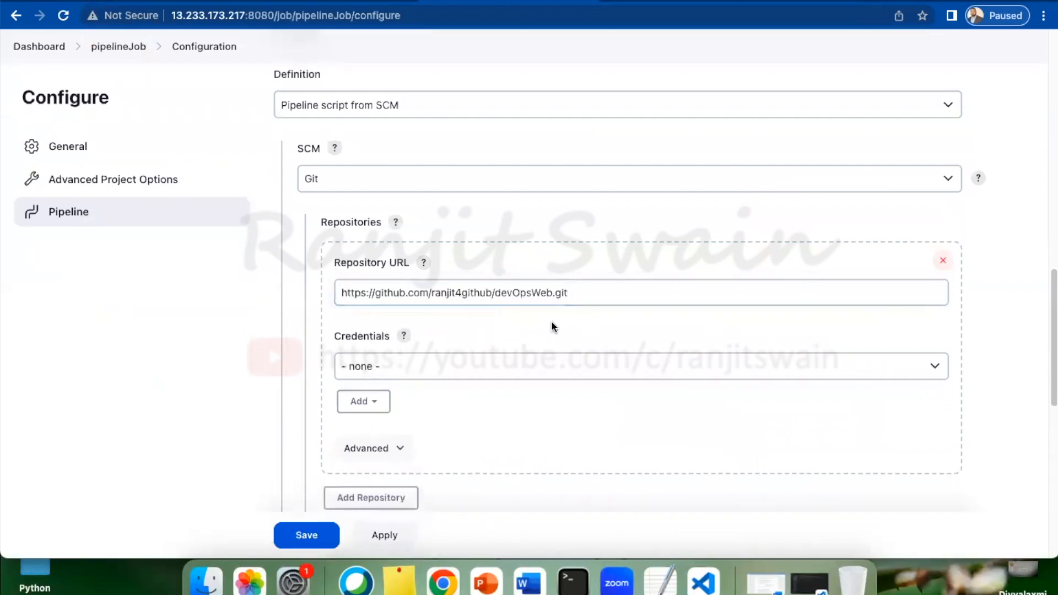
Step: Select the */master branch specifier and check the dev/1.1-b7 branch name on GitHub
scroll("down", 3)
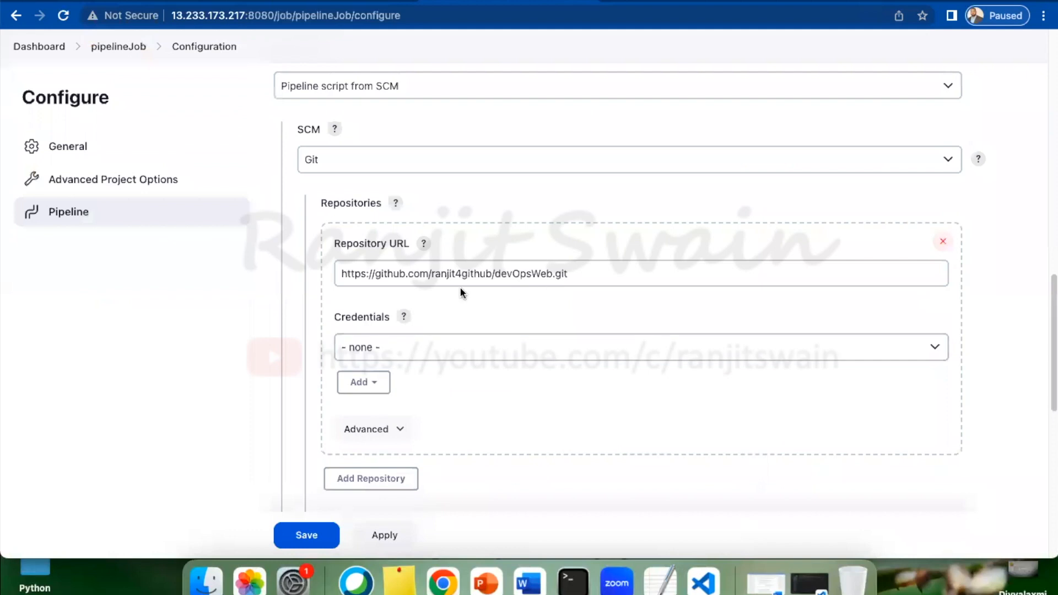
left_click(638, 330)
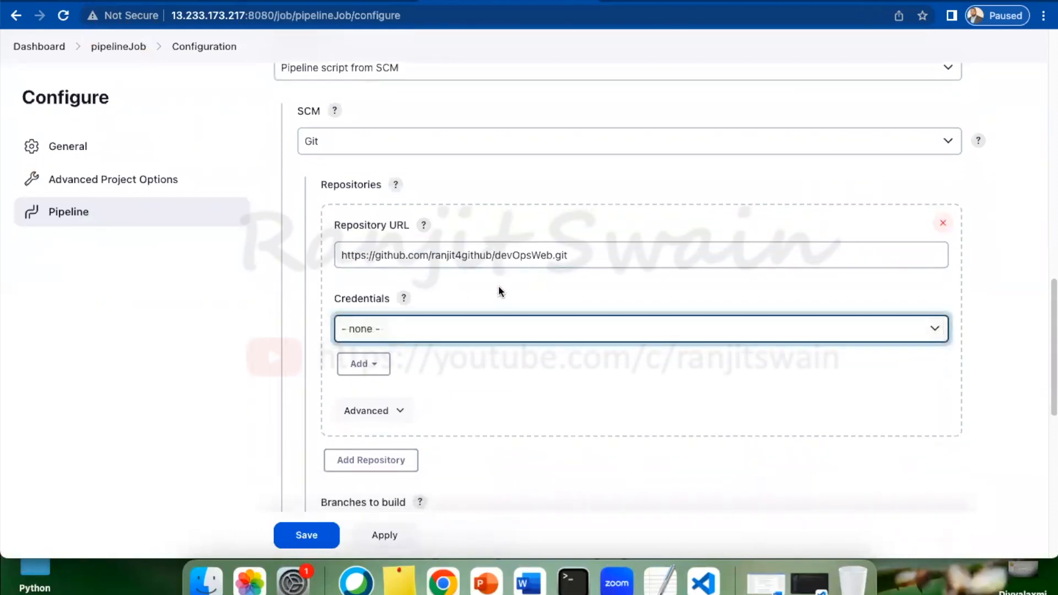
scroll("down", 3)
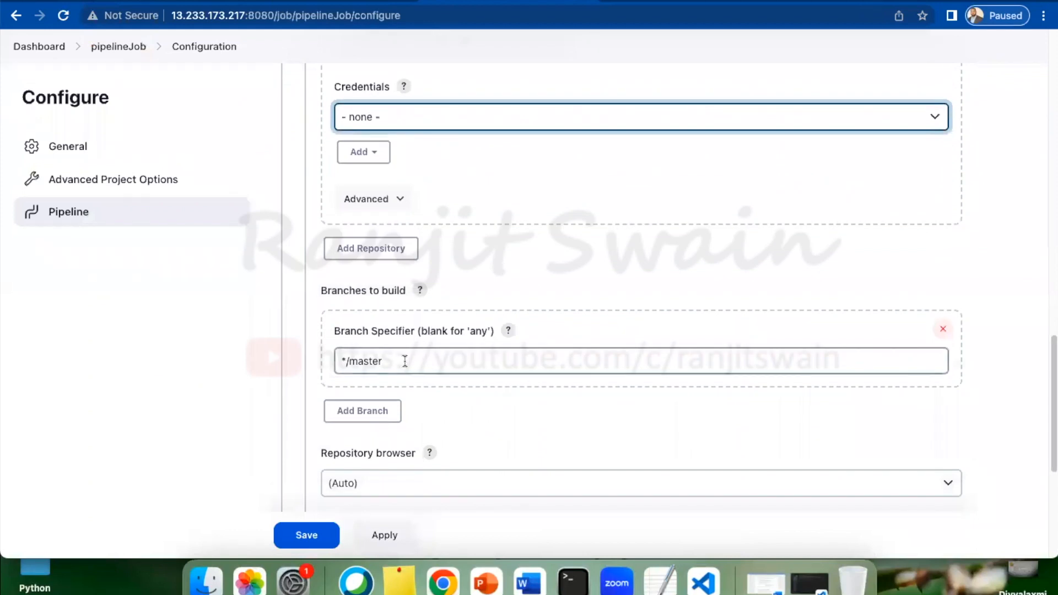
double_click(361, 361)
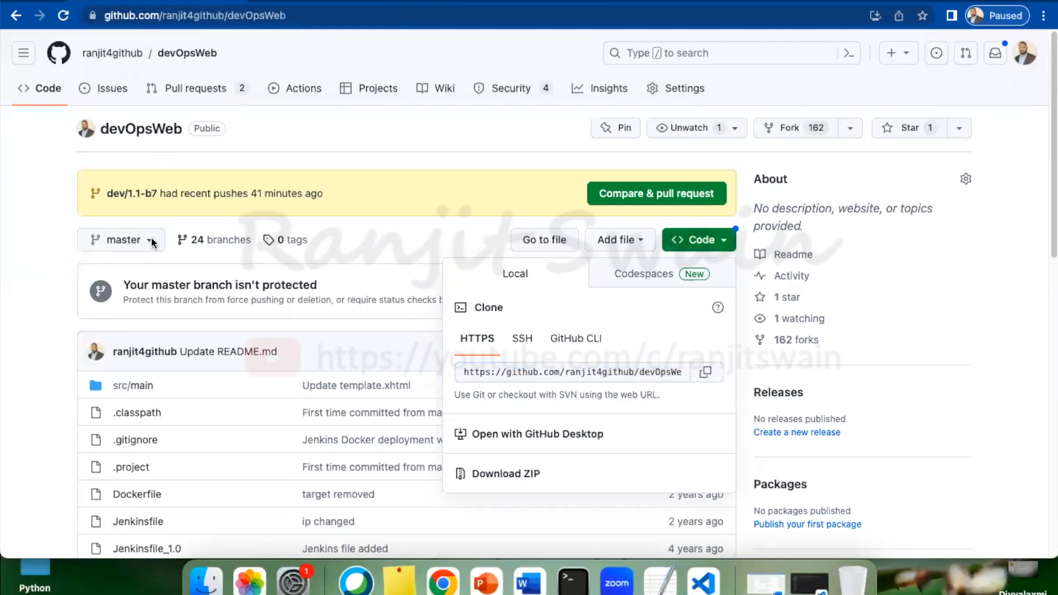
left_click(122, 240)
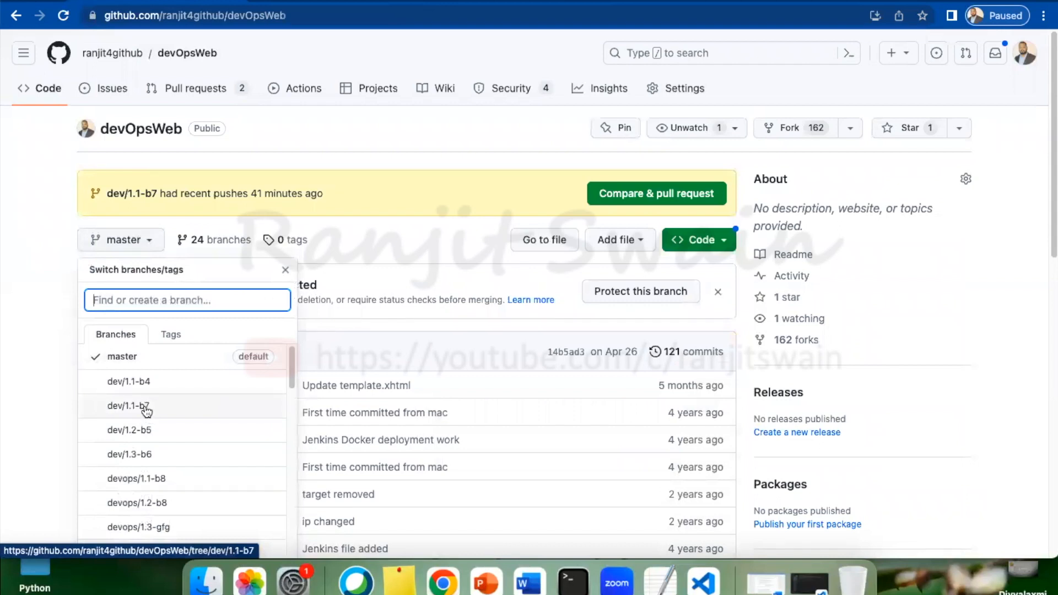
left_click(127, 406)
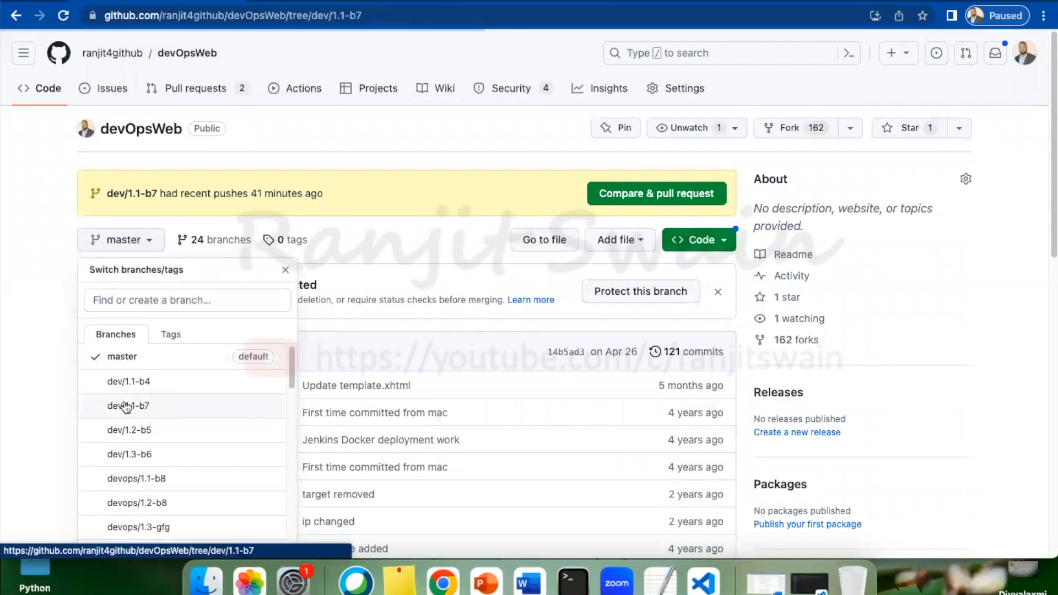
left_click(128, 406)
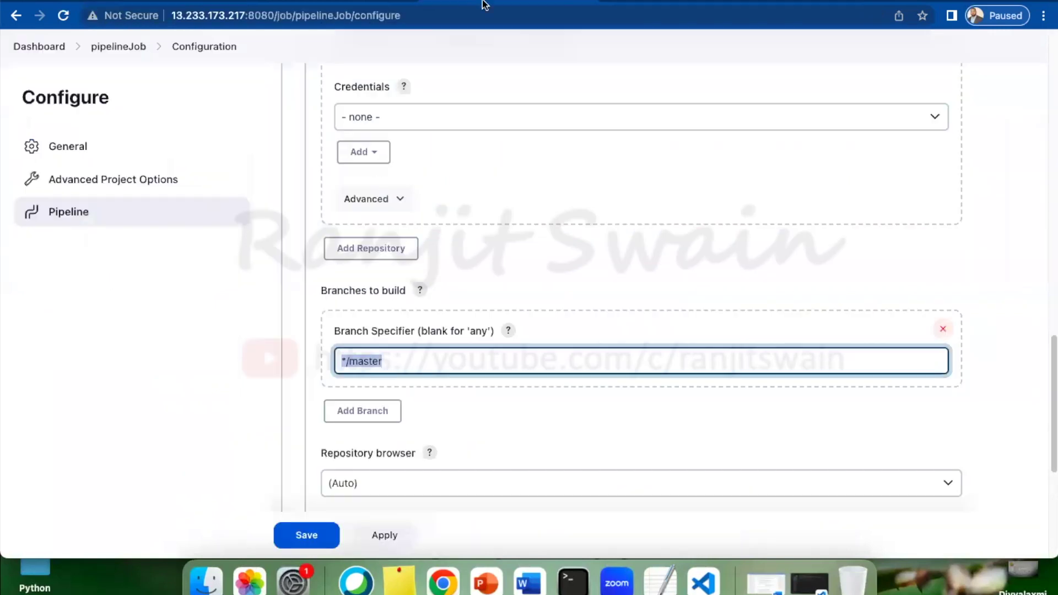
Step: Set the Branch Specifier to dev/1.1-b7, keep script path Jenkinsfile, and save
type("dev/1.1")
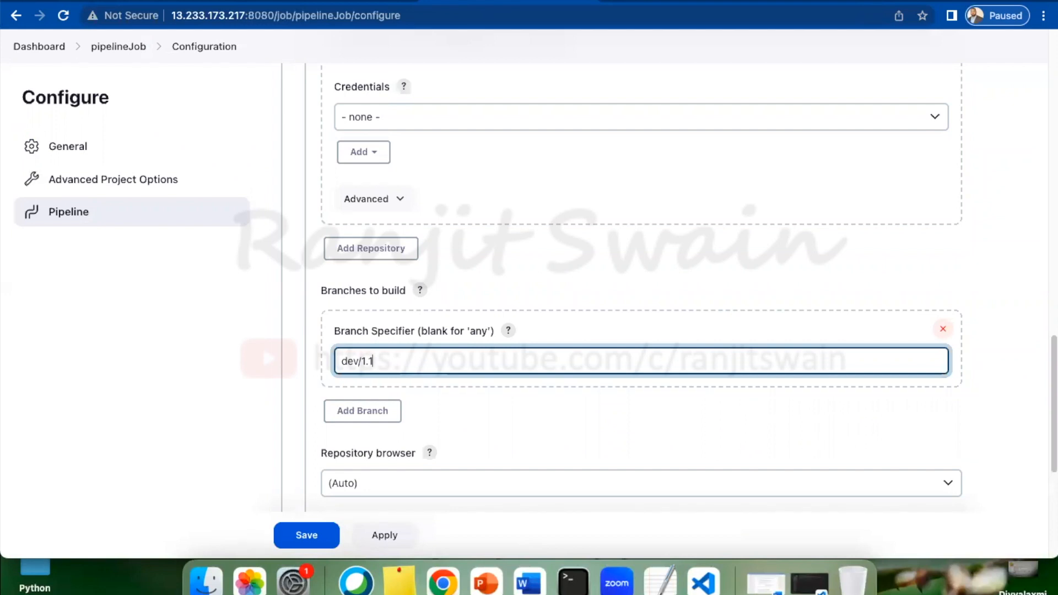
type("-b7")
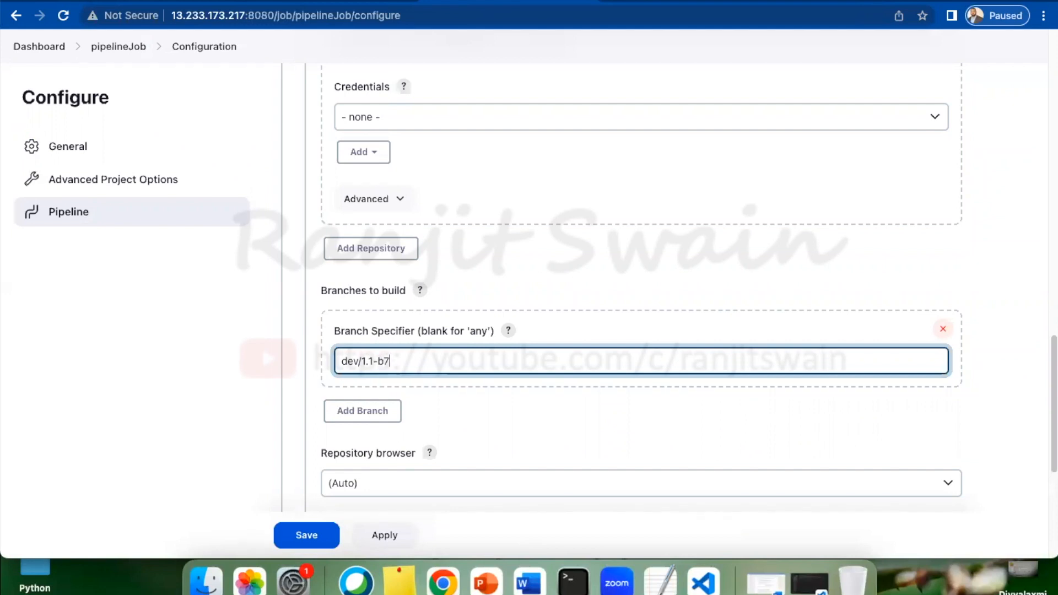
scroll("down", 3)
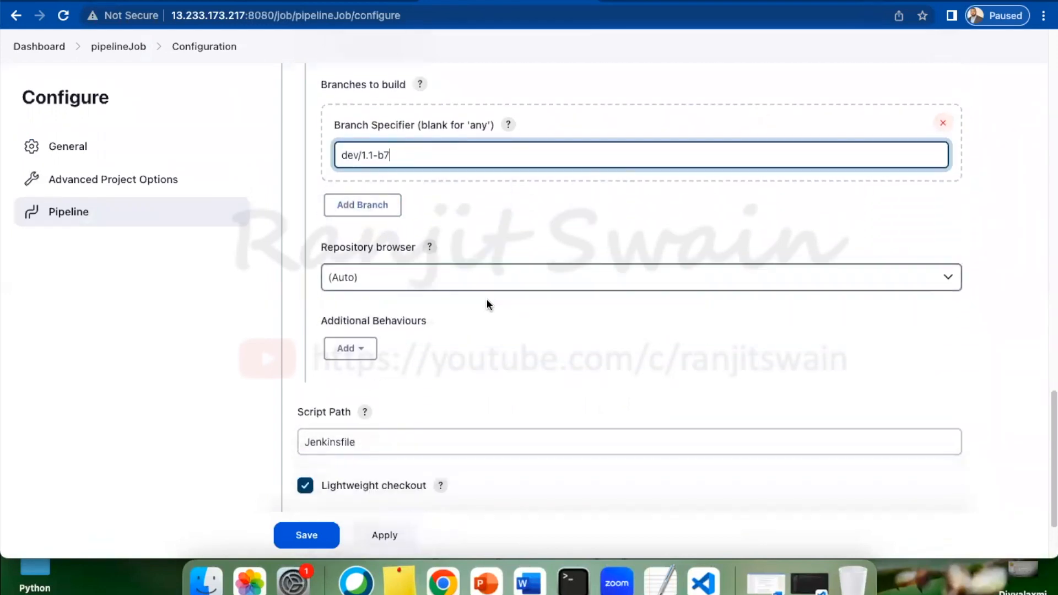
scroll("down", 3)
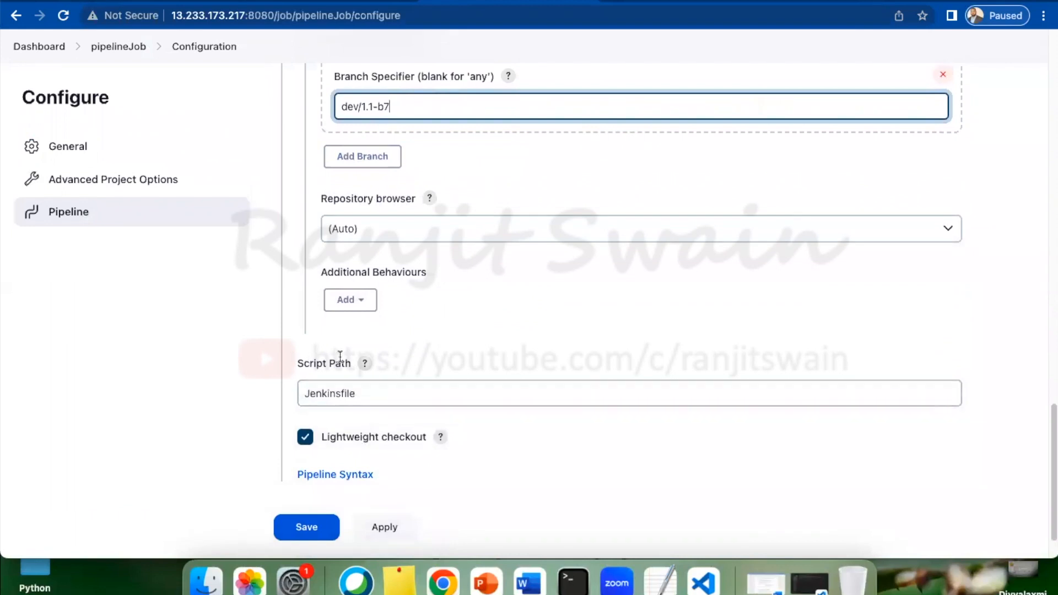
left_click(306, 470)
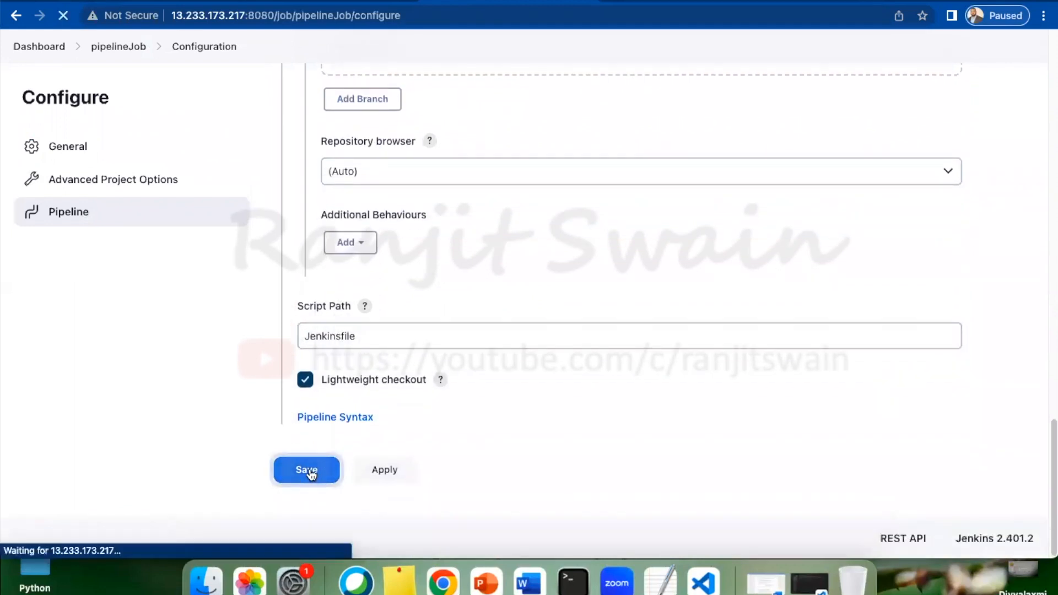
Step: Run pipelineJob build #1 and view its successful console output
left_click(307, 470)
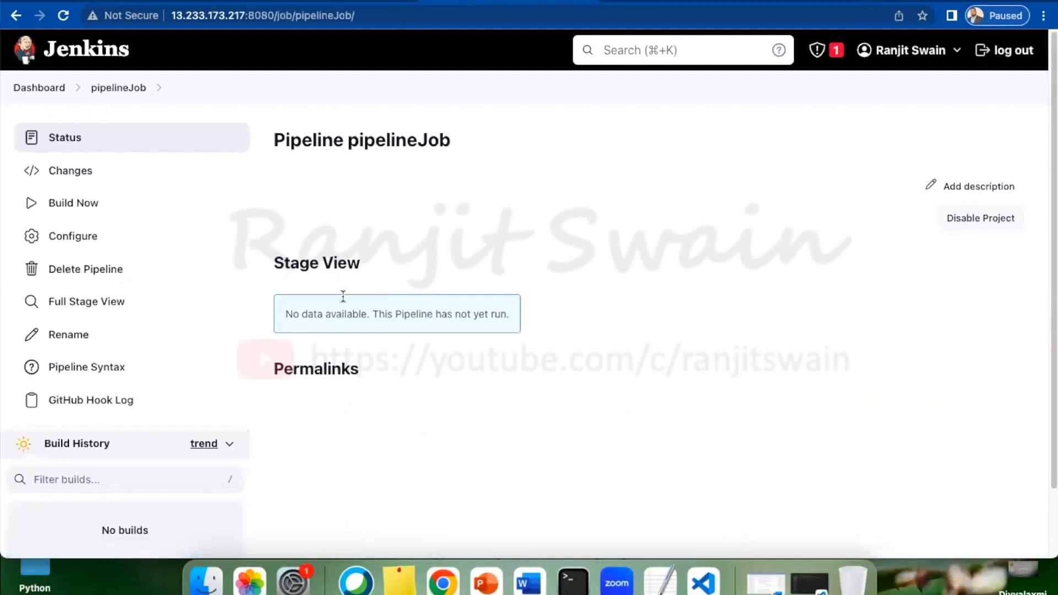
mouse_move(187, 325)
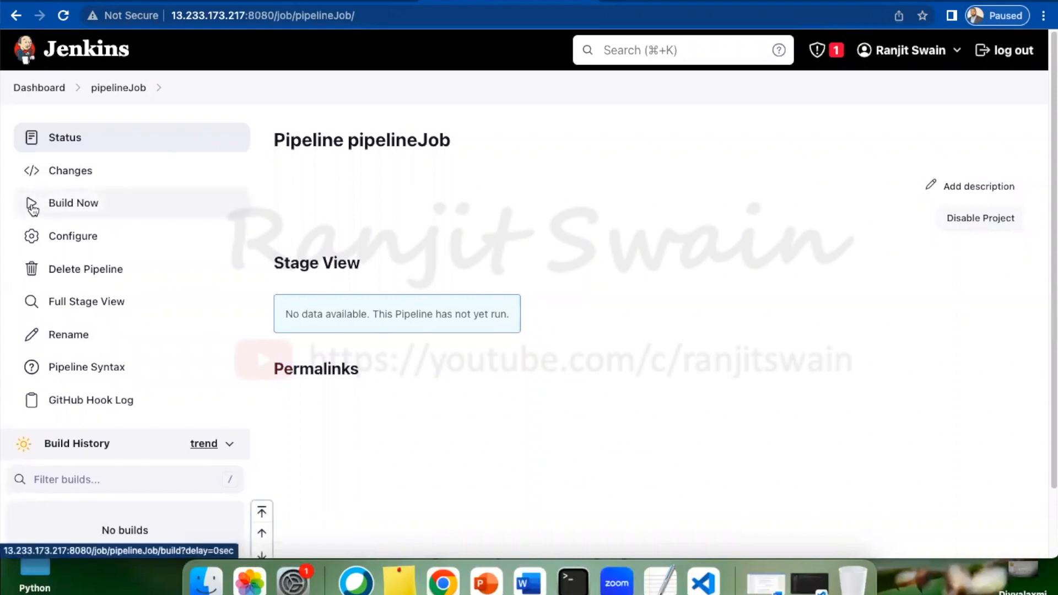
left_click(73, 202)
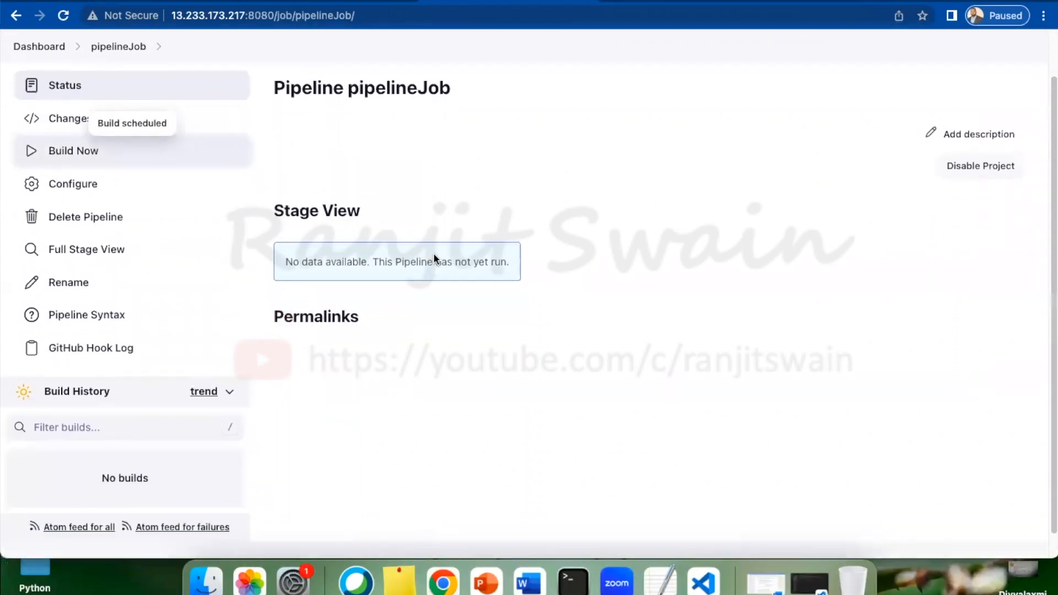
left_click(73, 152)
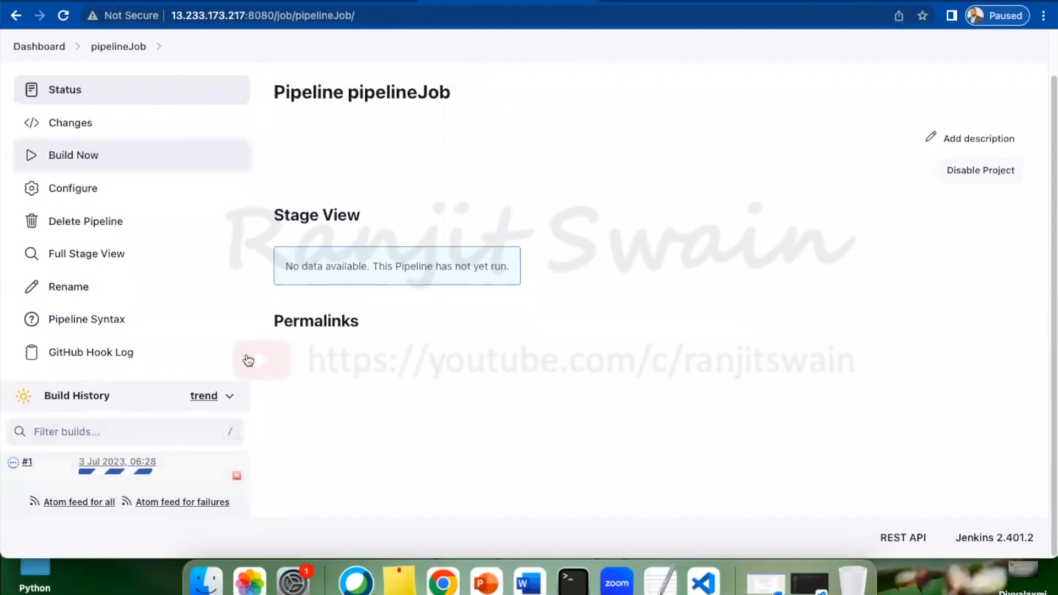
left_click(11, 462)
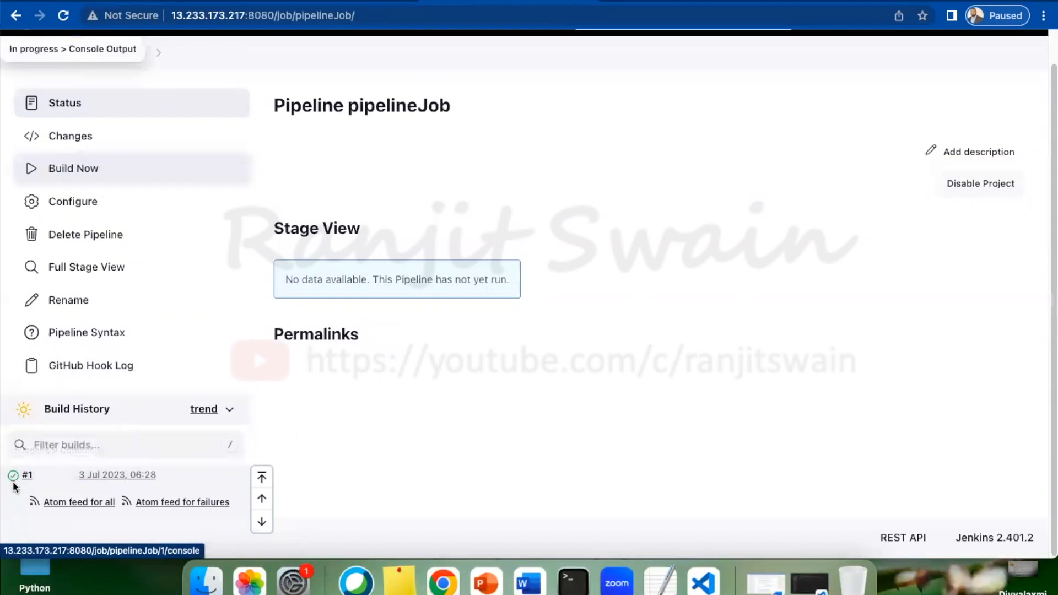
left_click(28, 475)
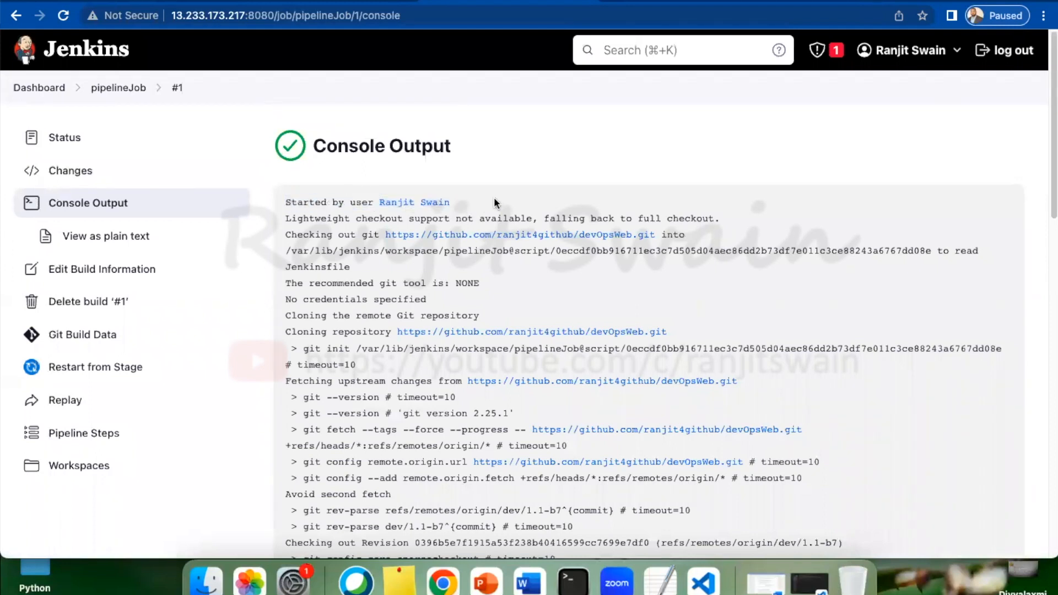
mouse_move(498, 164)
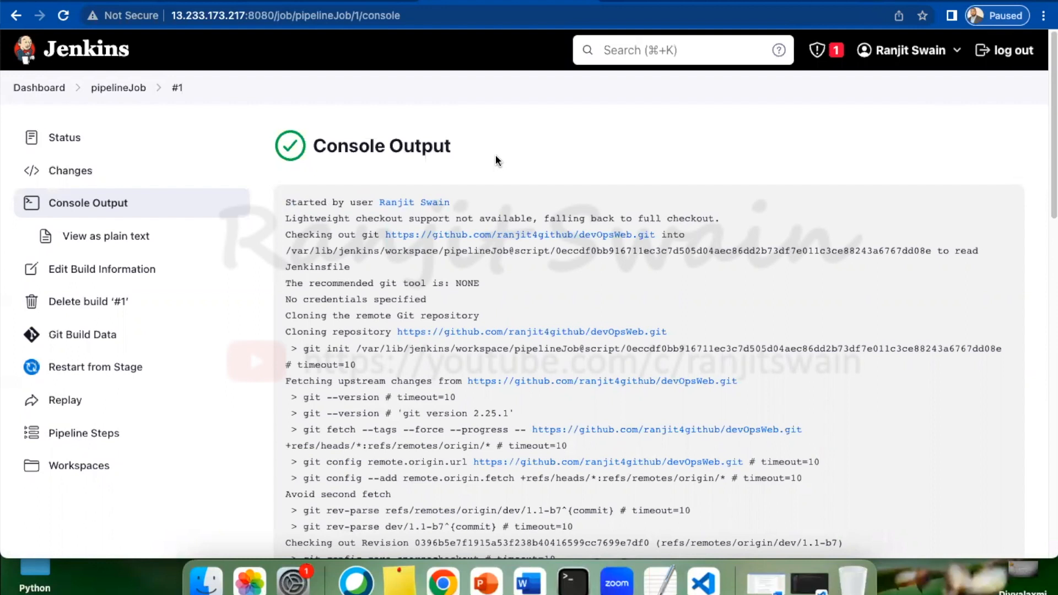
left_click(118, 88)
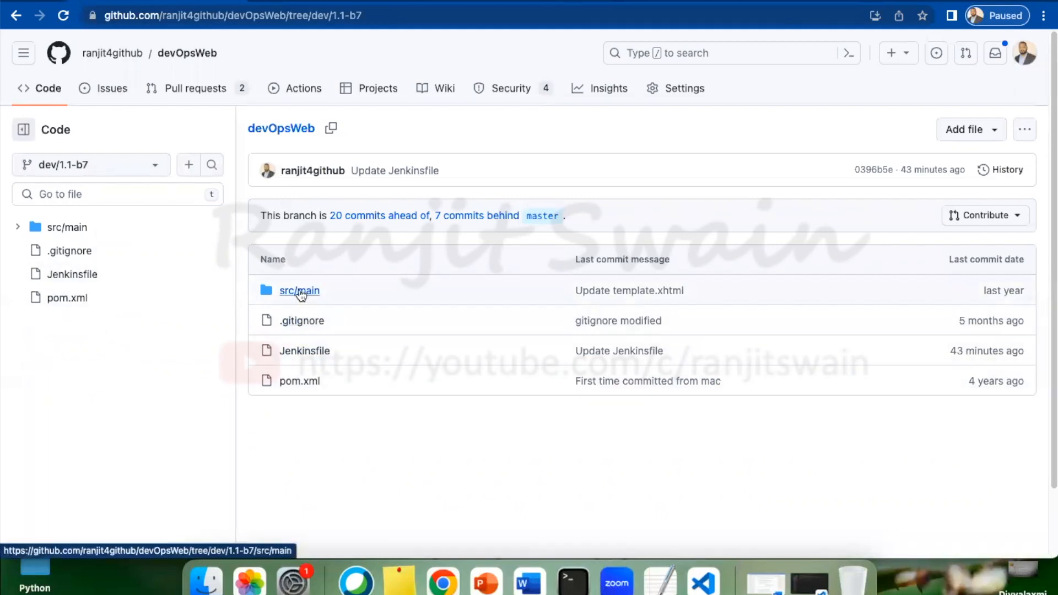
Step: Edit src/main/Jenkinsfile so the Test stage echoes 'Unit testing', committing directly to dev/1.1-b7
left_click(299, 291)
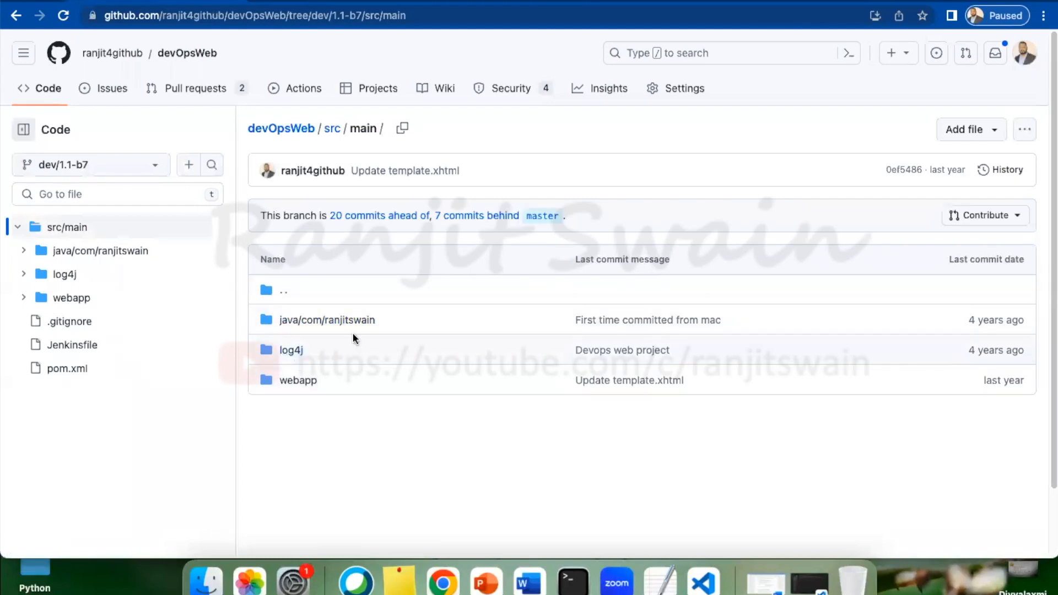
mouse_move(338, 191)
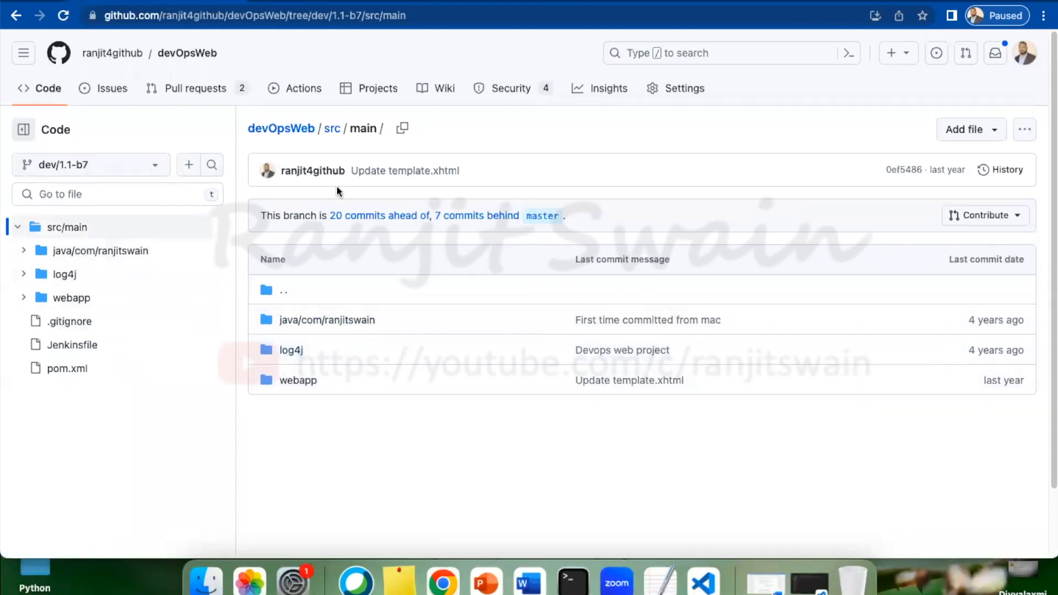
mouse_move(156, 166)
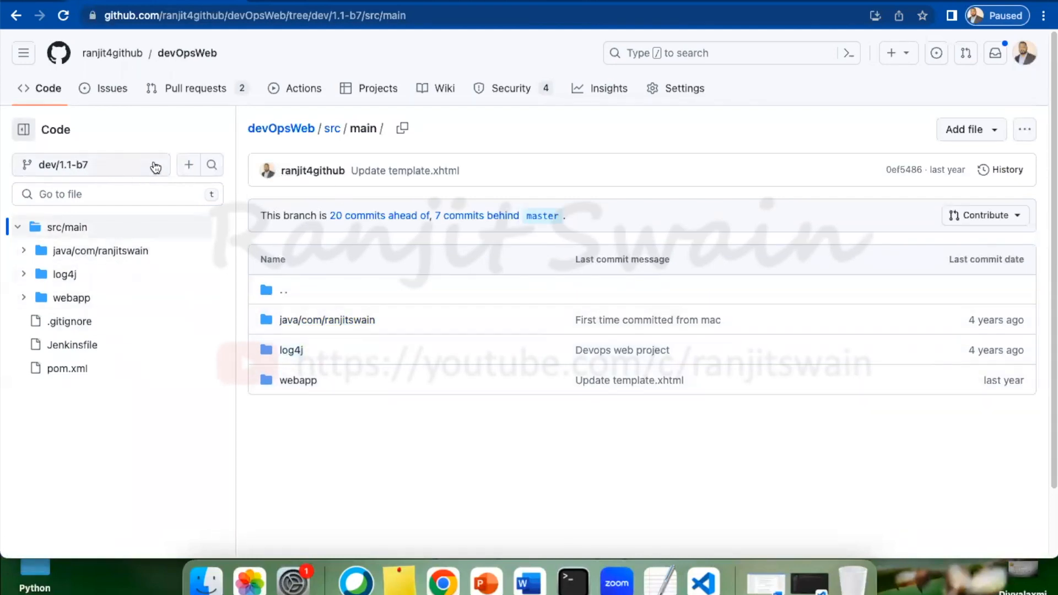
mouse_move(127, 222)
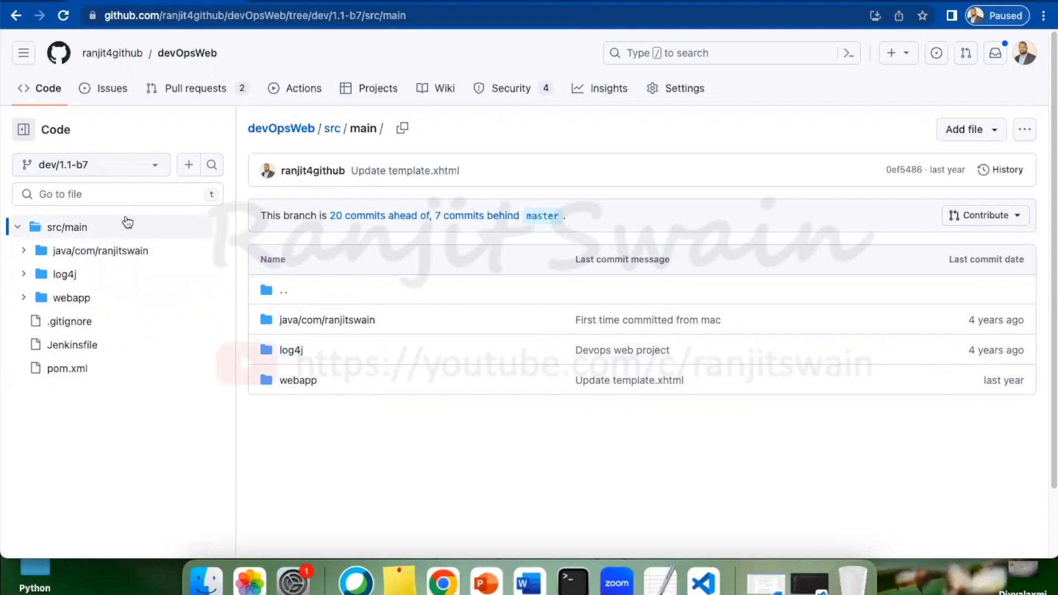
left_click(72, 345)
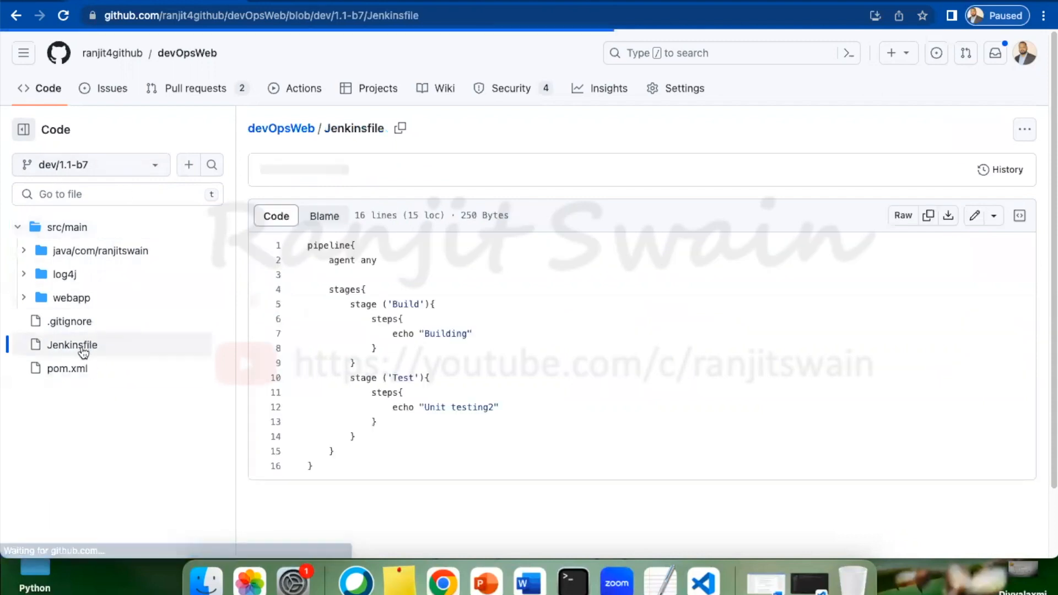
mouse_move(974, 215)
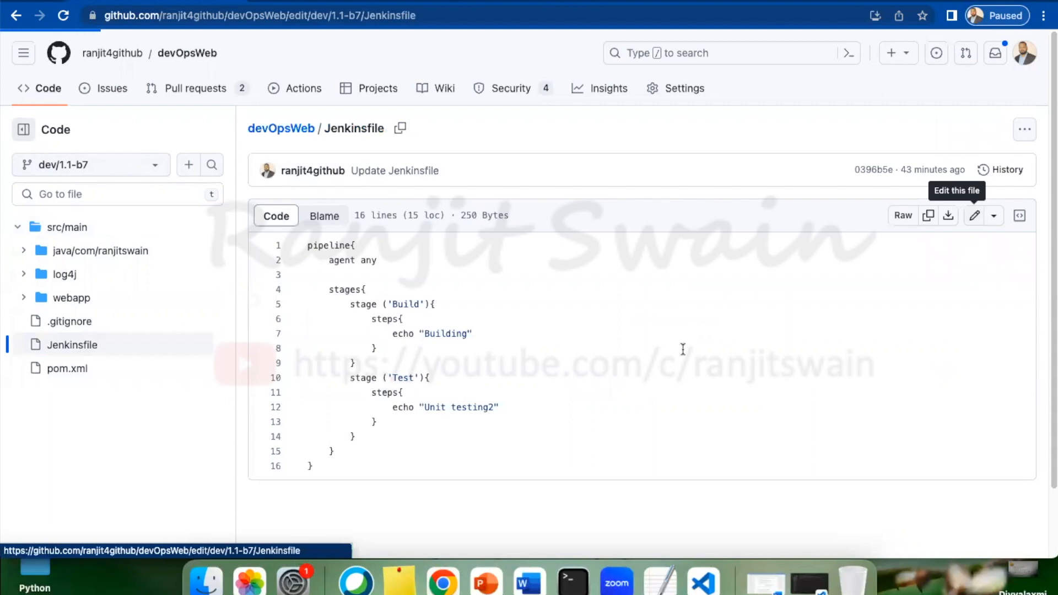
left_click(974, 215)
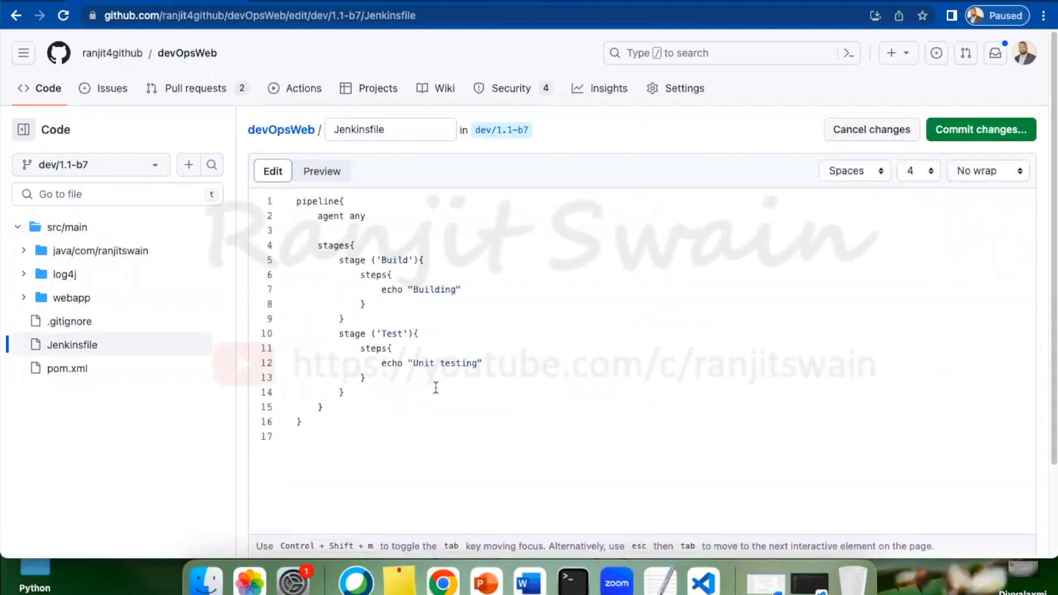
left_click(982, 129)
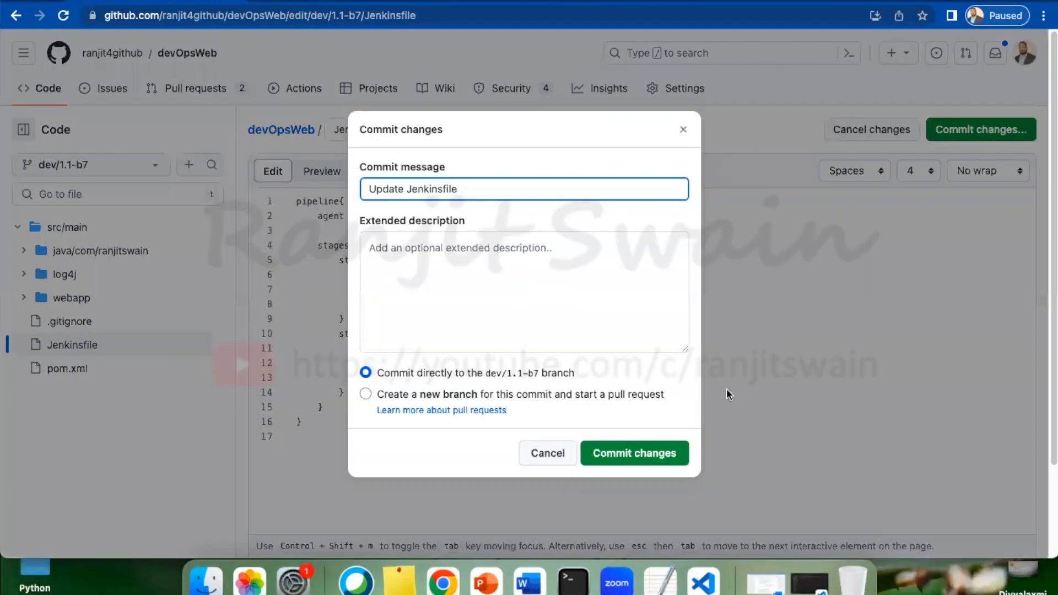
left_click(635, 453)
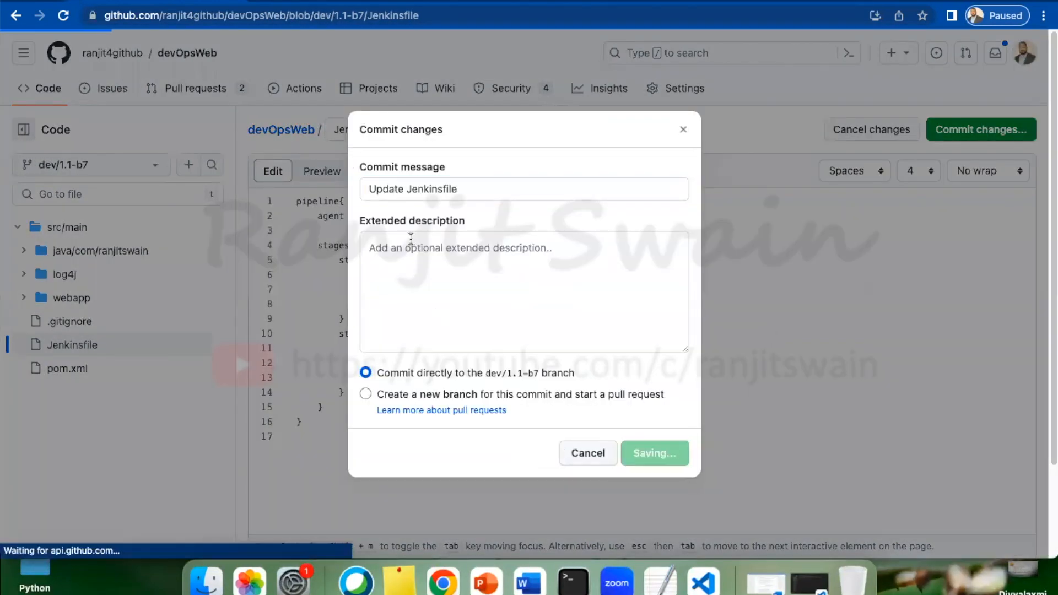
left_click(655, 453)
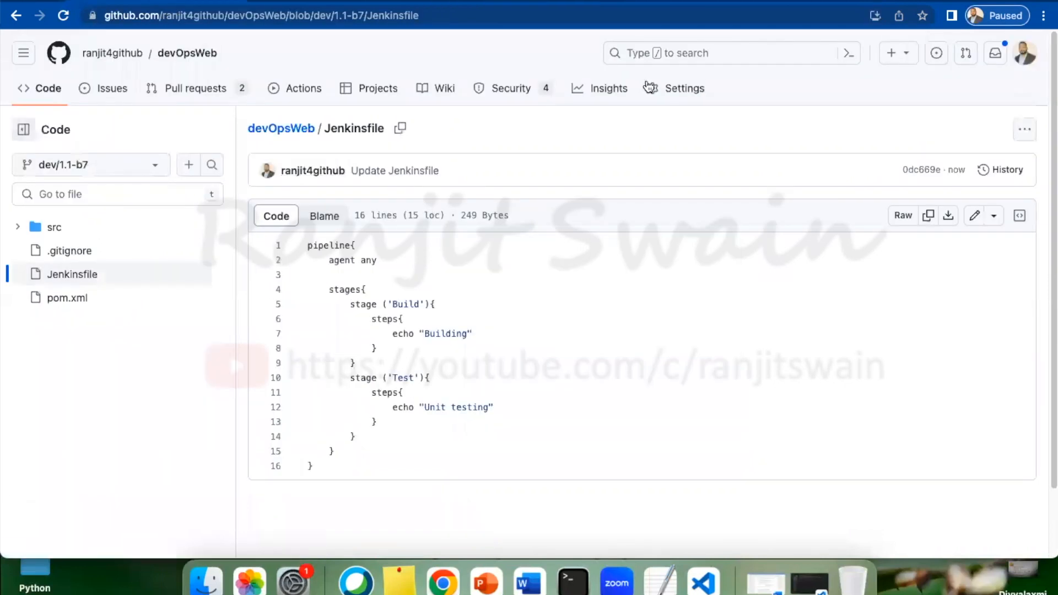
mouse_move(675, 93)
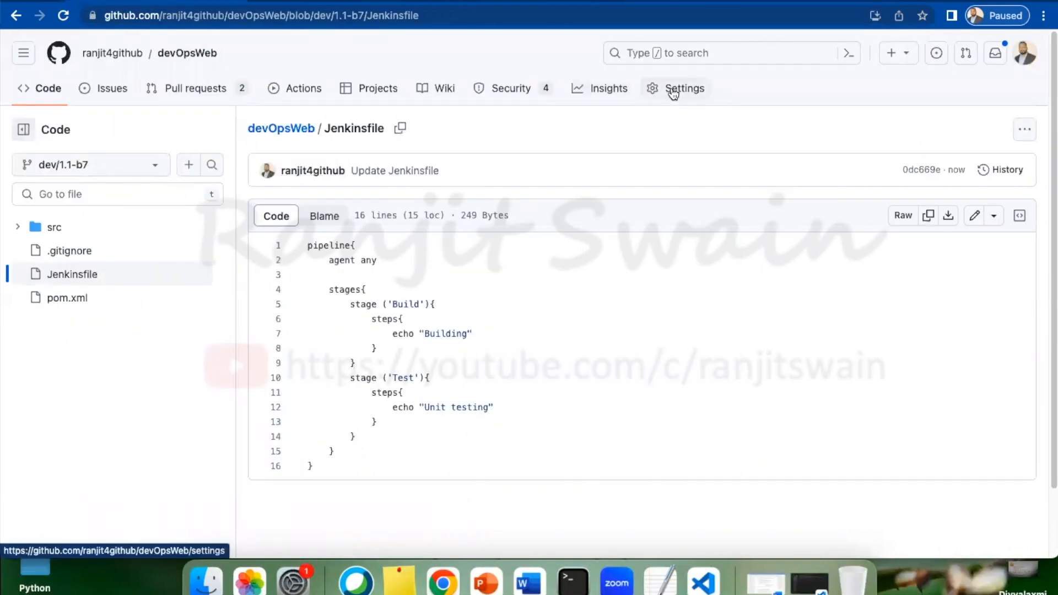
Step: Open the Jenkins webhook's Recent Deliveries and inspect the push delivery's 200 response
left_click(684, 88)
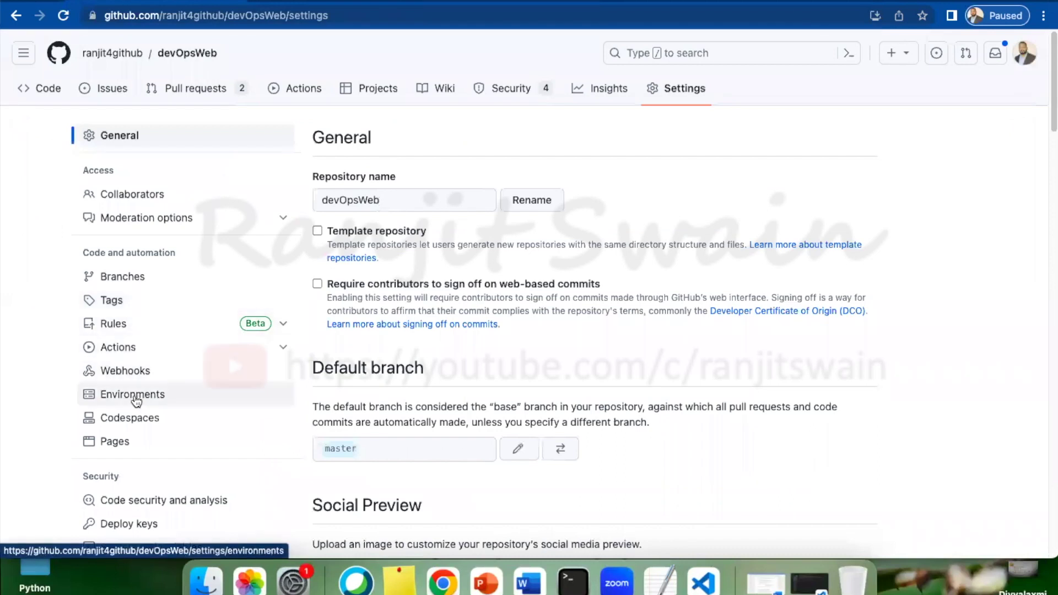
left_click(125, 371)
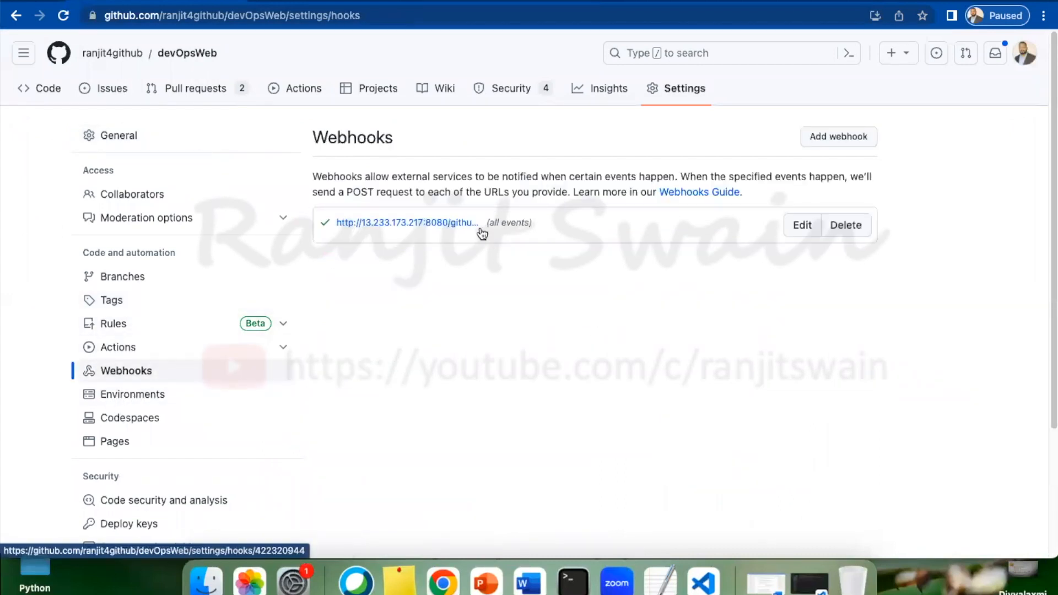
left_click(406, 223)
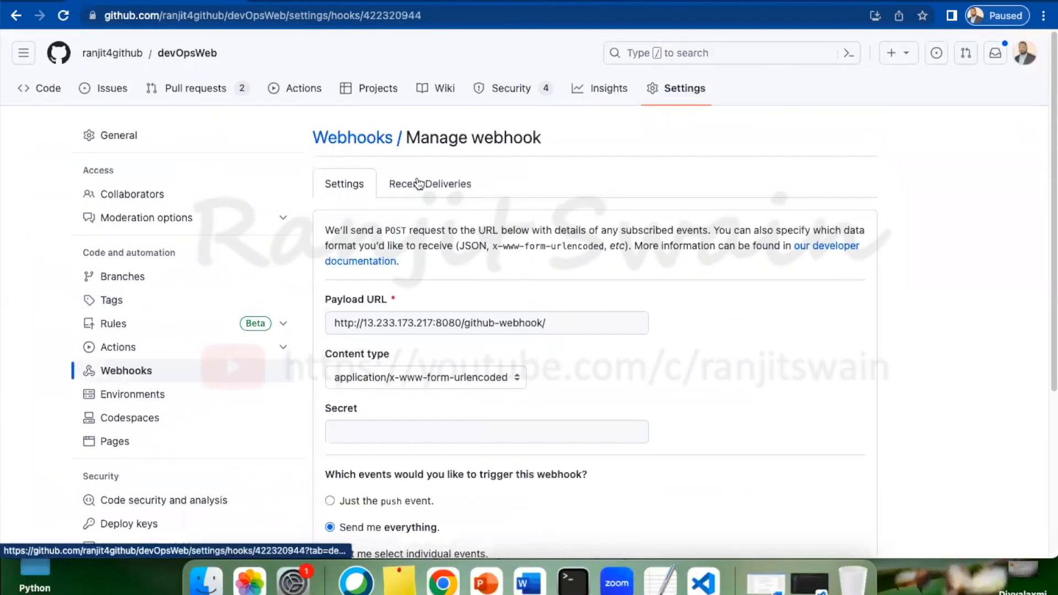
left_click(430, 183)
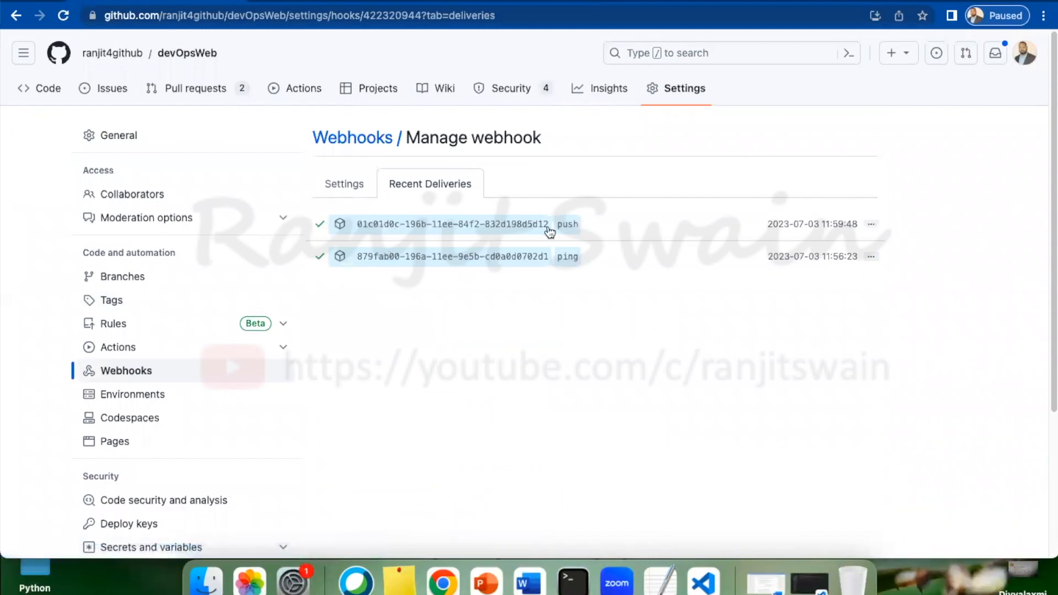
mouse_move(489, 269)
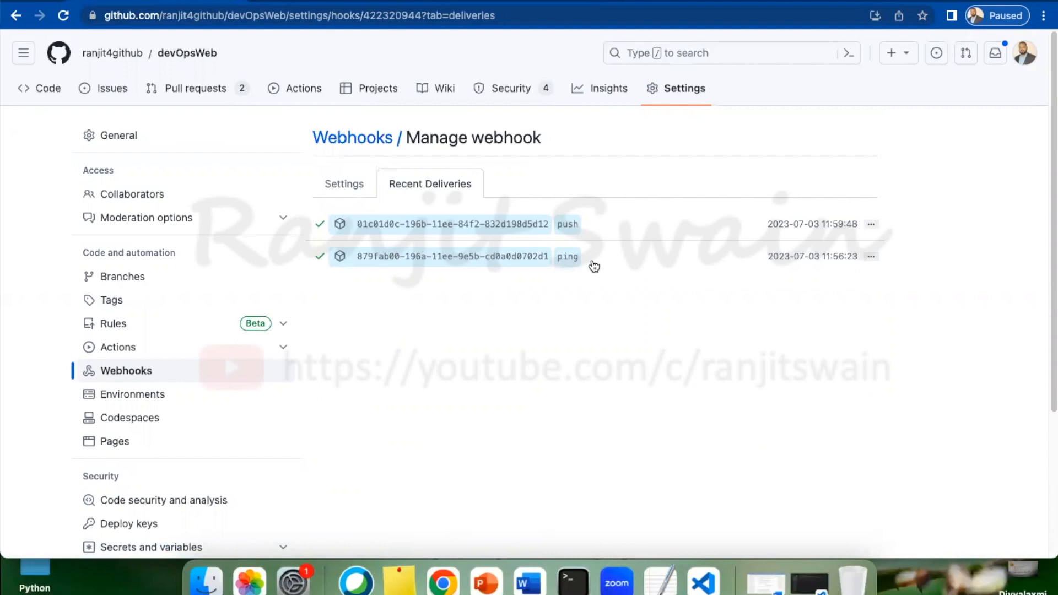
mouse_move(491, 267)
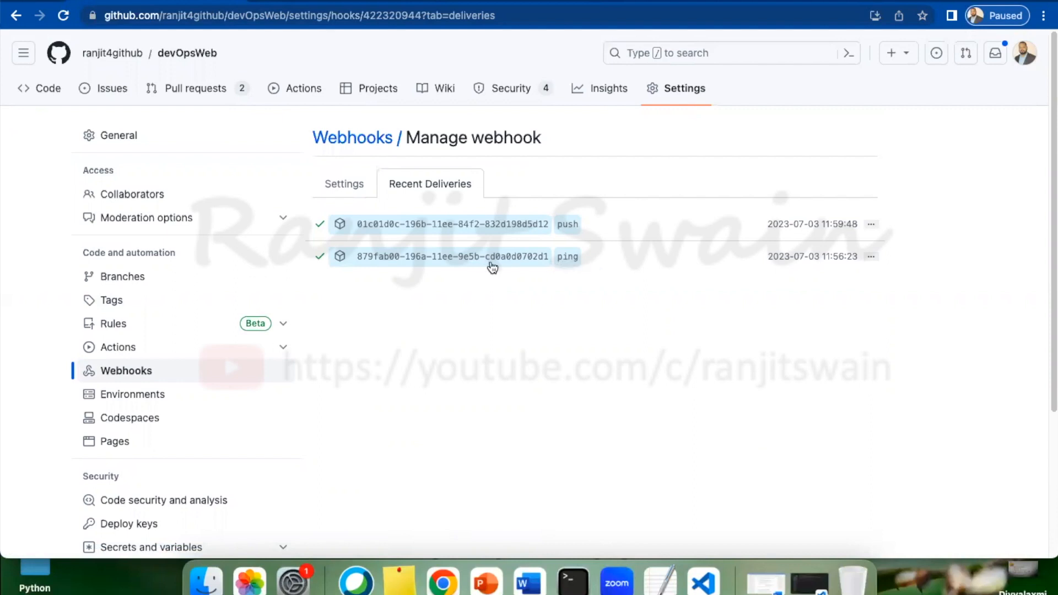
mouse_move(449, 217)
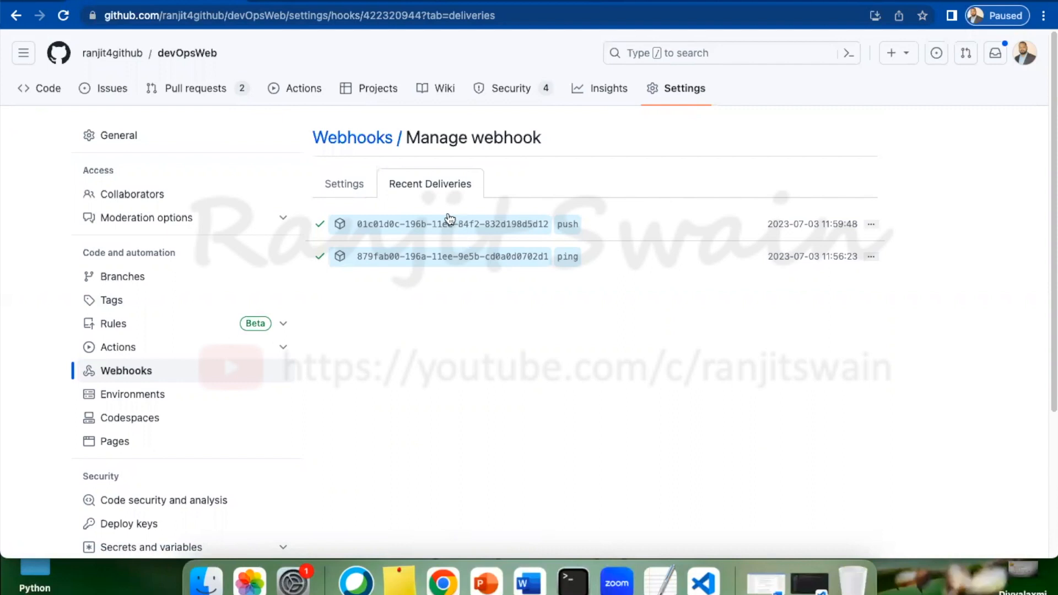
left_click(443, 224)
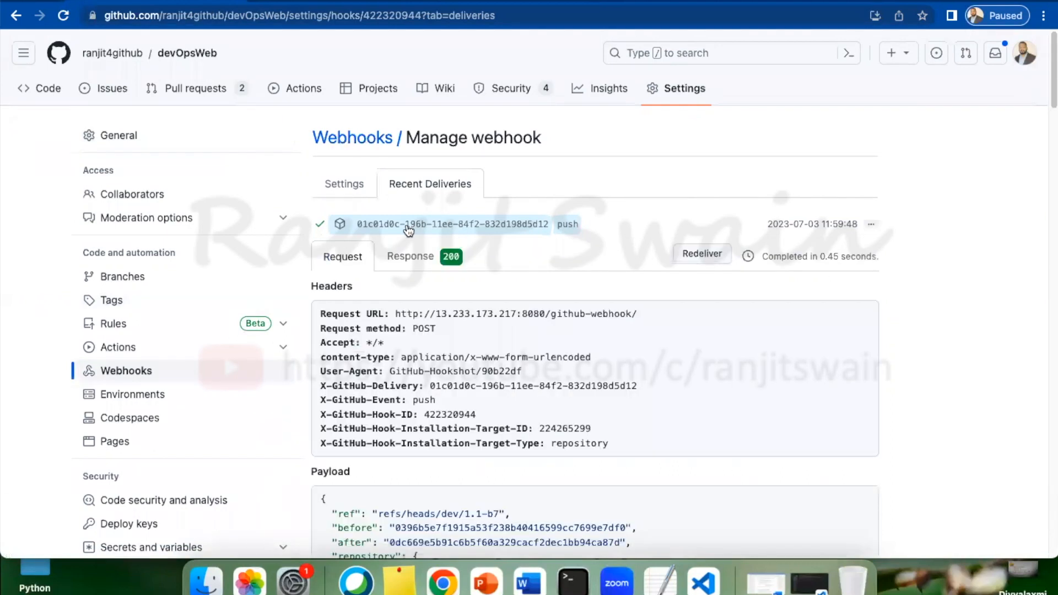
scroll("down", 3)
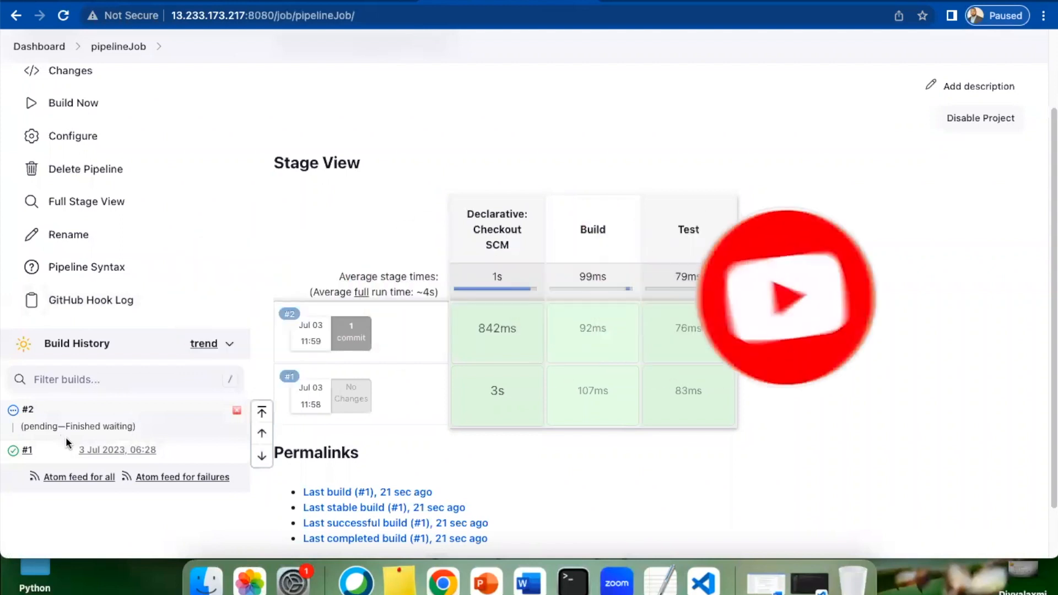
Step: Open the Console Output of pipelineJob build #2 from Build History
left_click(63, 16)
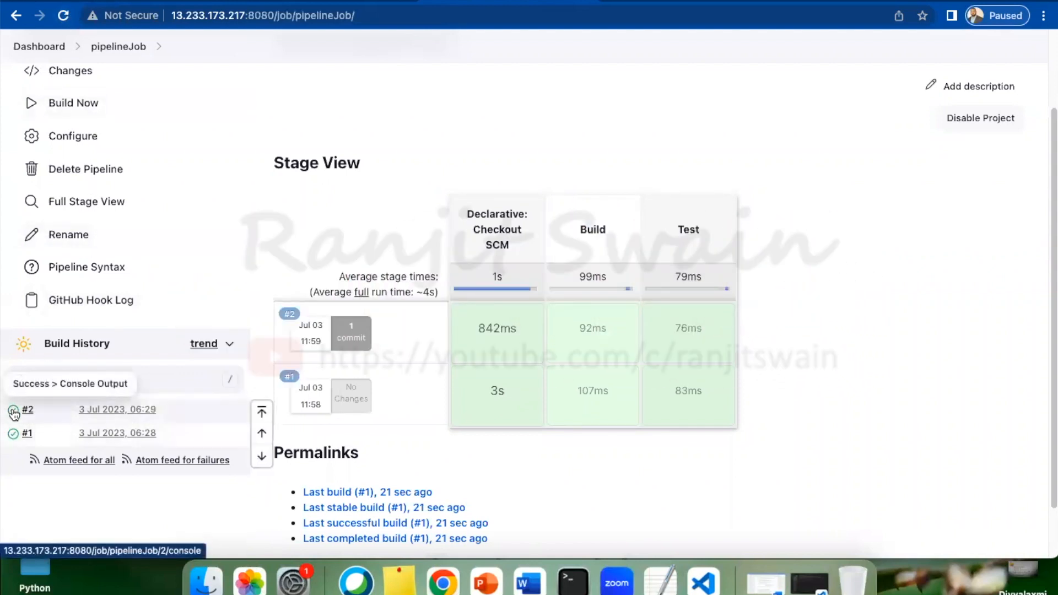
left_click(27, 409)
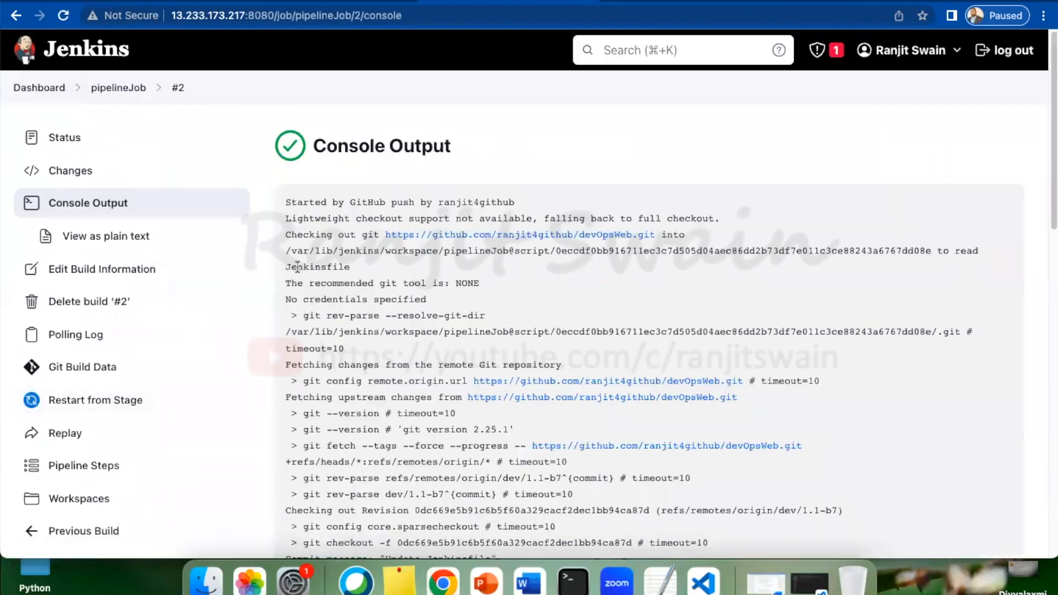